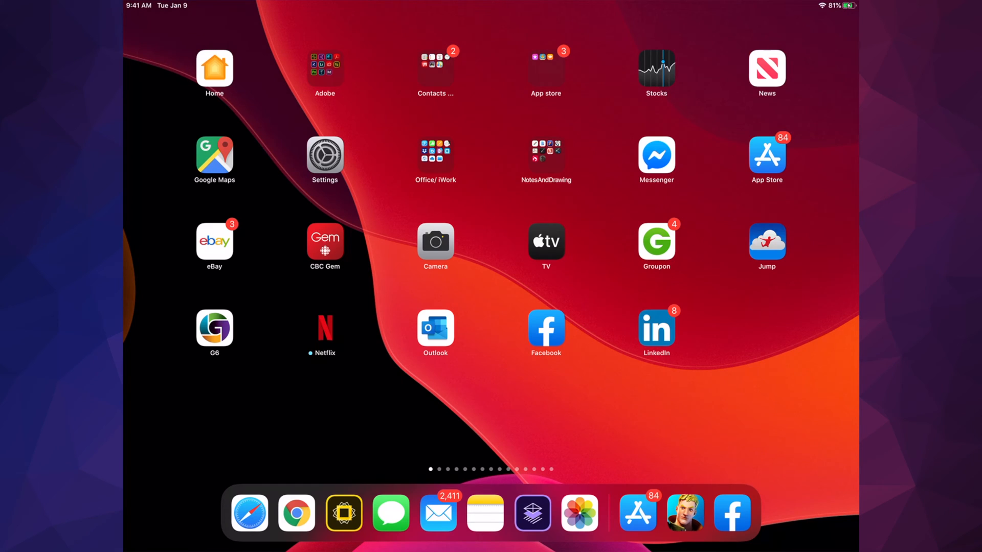
# Launch the App Store from the Home Screen onto its Today page
pyautogui.click(637, 513)
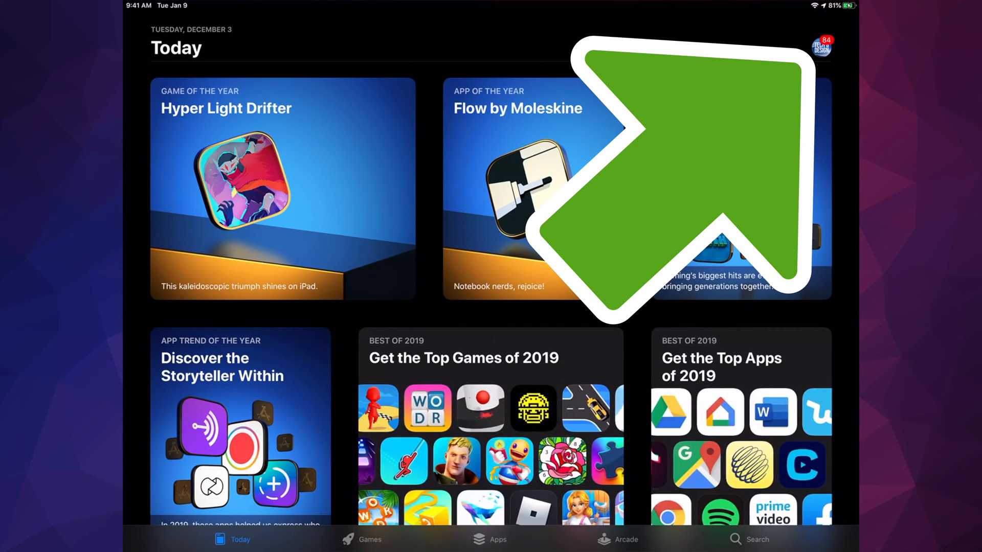
pyautogui.hscroll(-3)
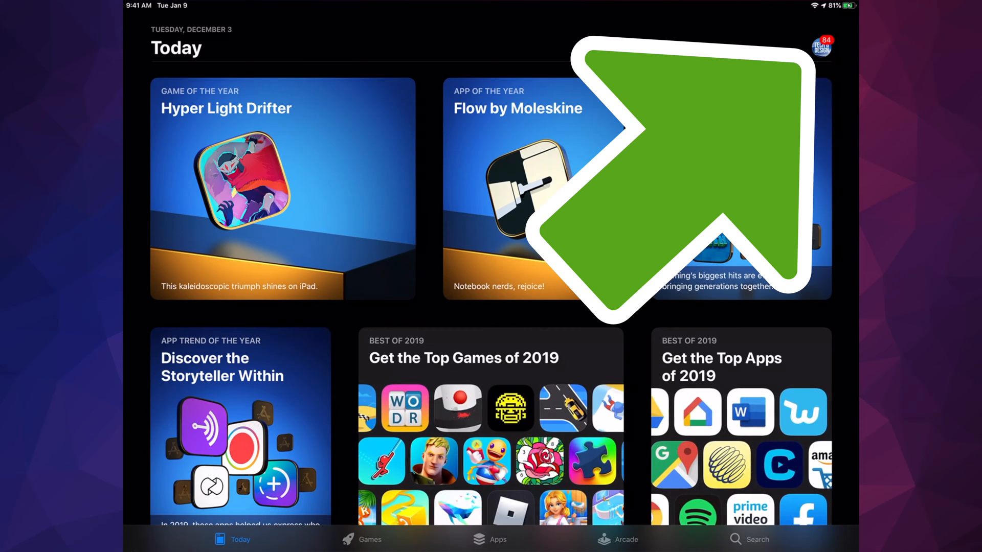
# Open the Account sheet and scroll to the 84 Available Updates
pyautogui.click(821, 48)
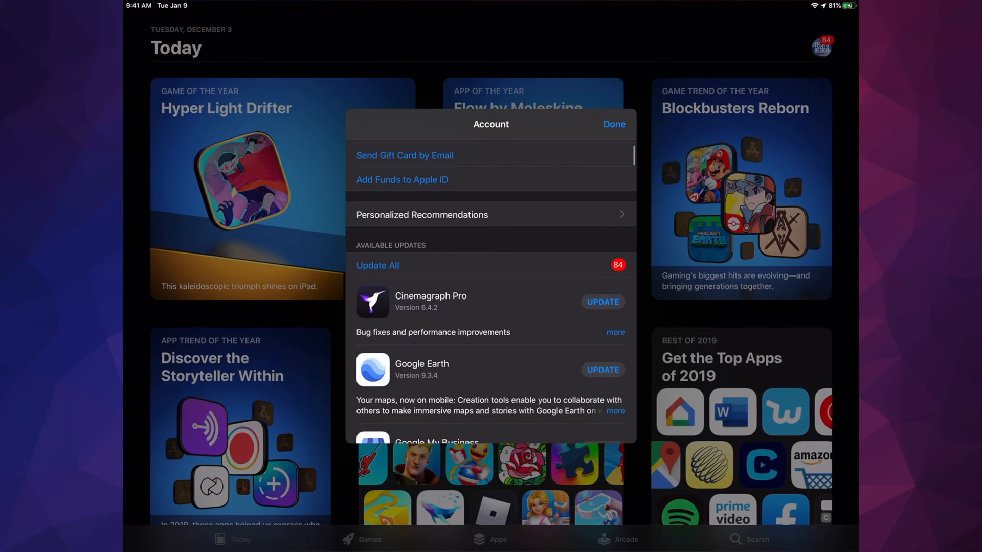
pyautogui.scroll(-3)
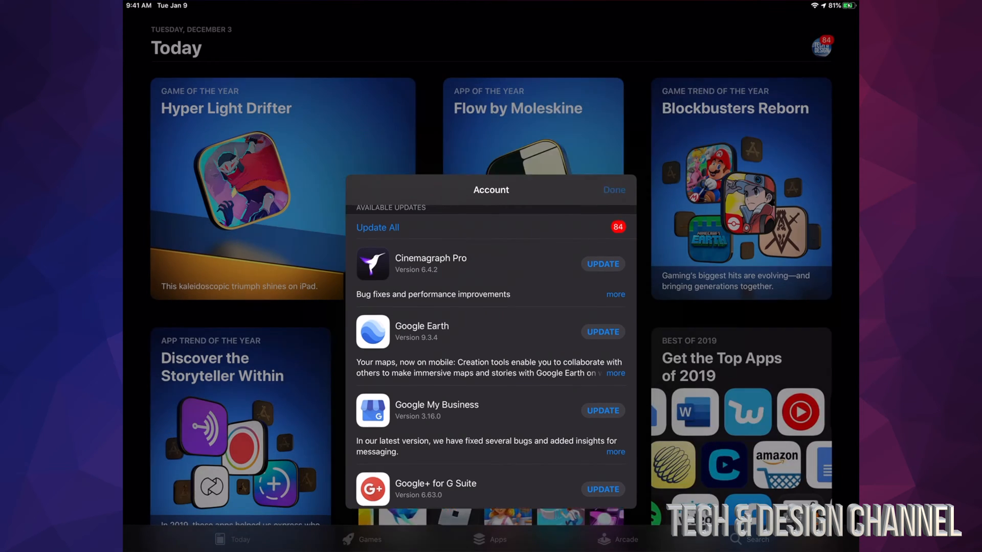
# Search for 'Google earth', start its update, and return to the Today page
pyautogui.click(757, 539)
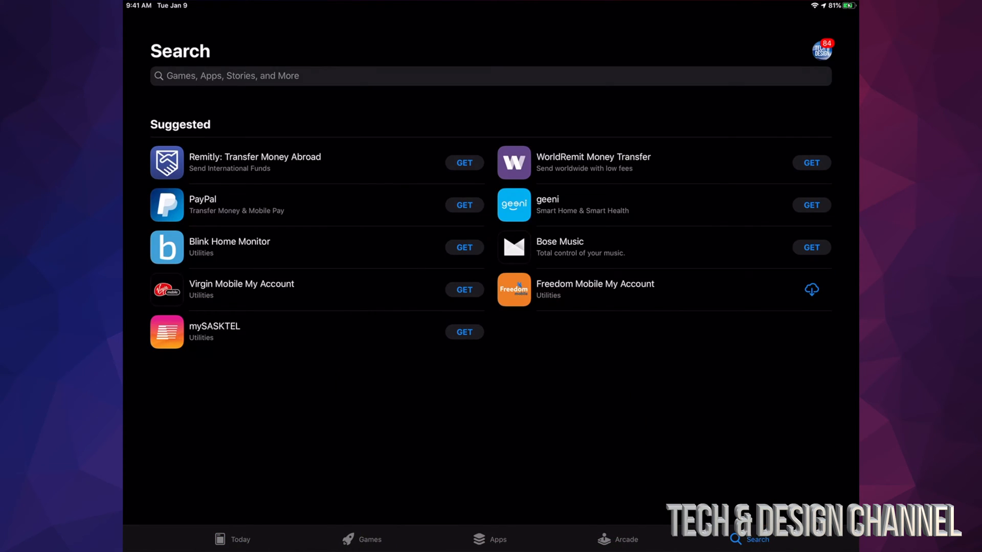
pyautogui.write('Google')
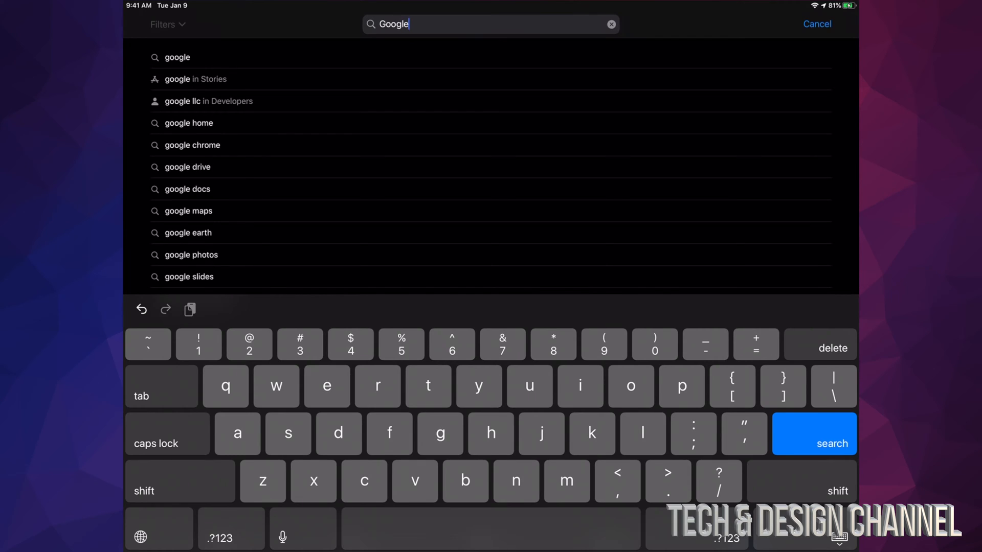
pyautogui.write('earth')
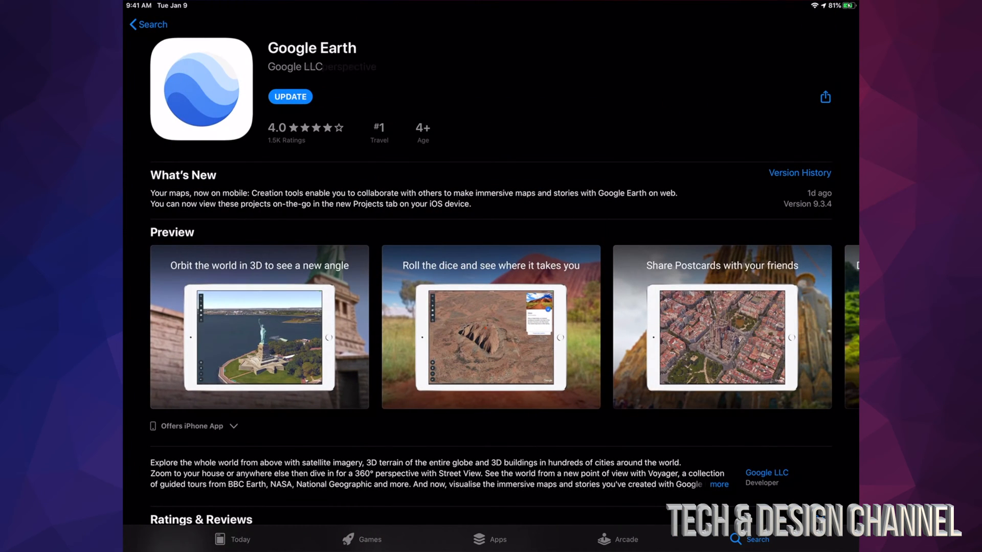
pyautogui.click(289, 97)
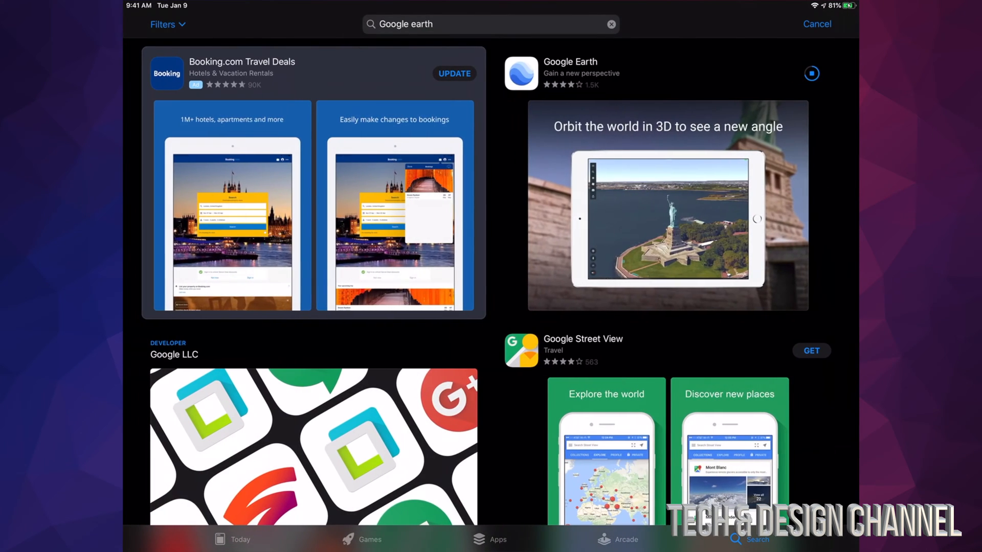
pyautogui.click(238, 539)
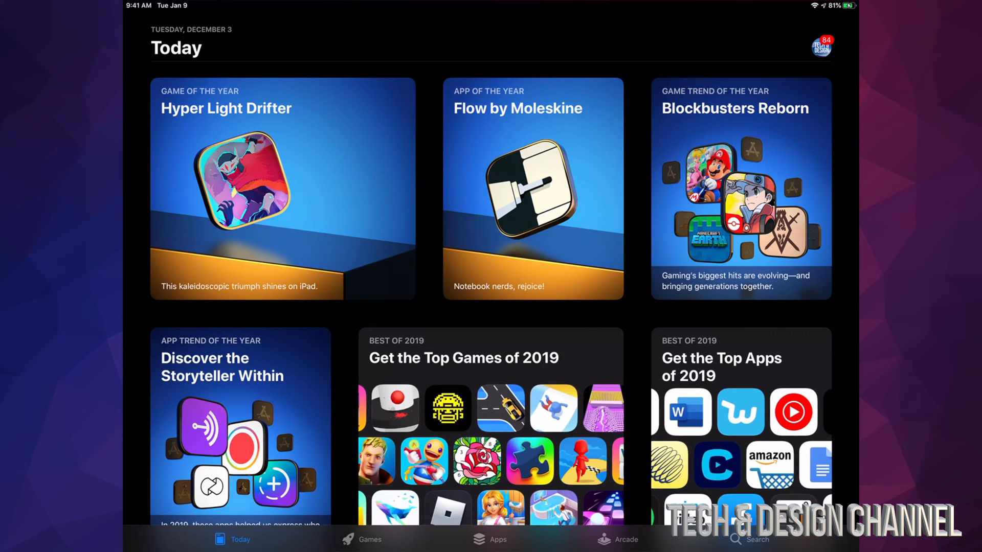
# Reopen the Account sheet and trigger Update All for the 84 pending apps
pyautogui.click(821, 47)
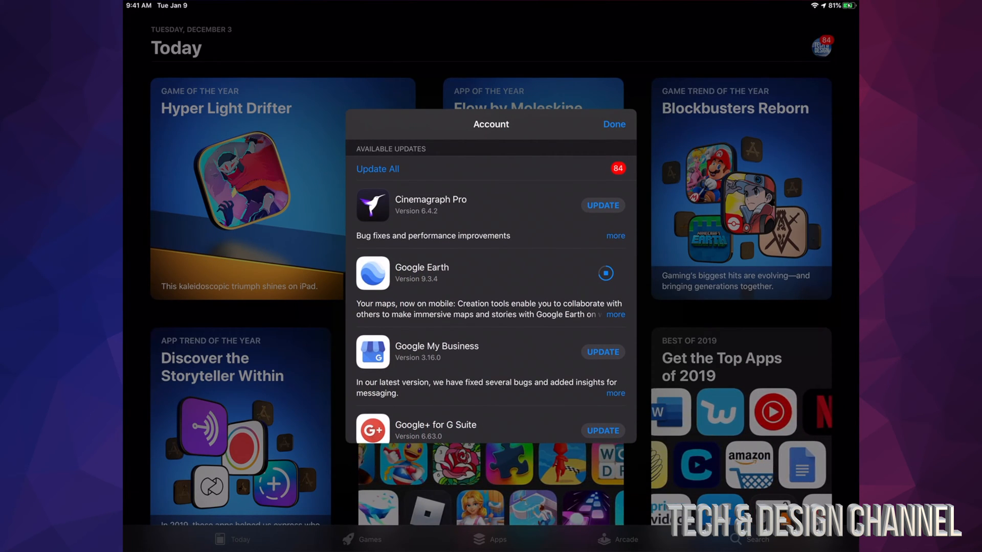
pyautogui.click(602, 205)
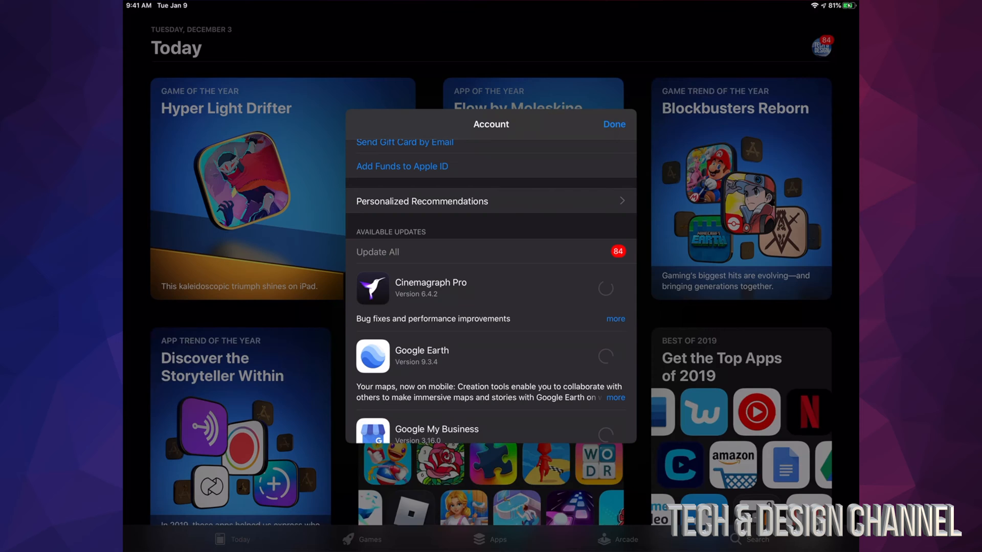
# Scroll down Available Updates to Messenger, checking each app's download progress
pyautogui.scroll(-3)
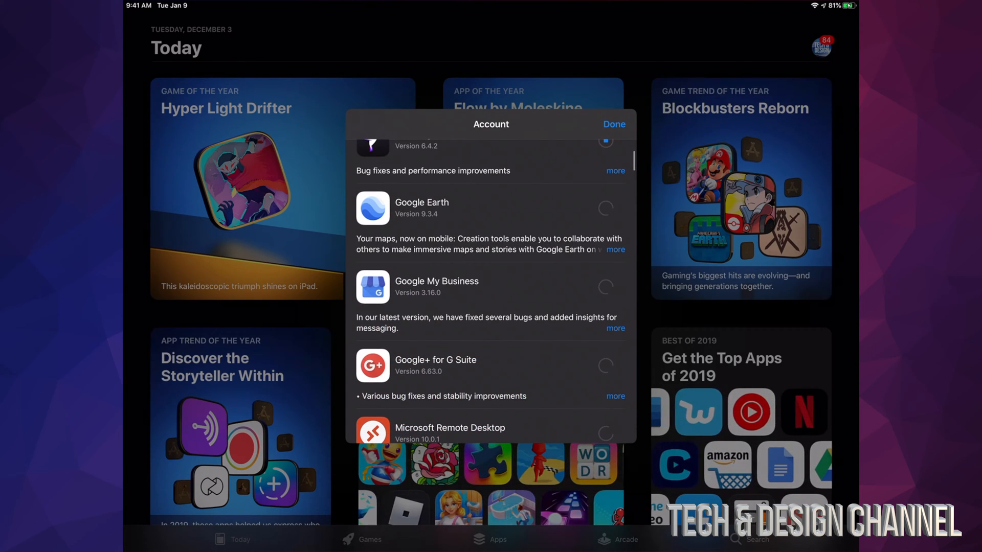
pyautogui.scroll(-3)
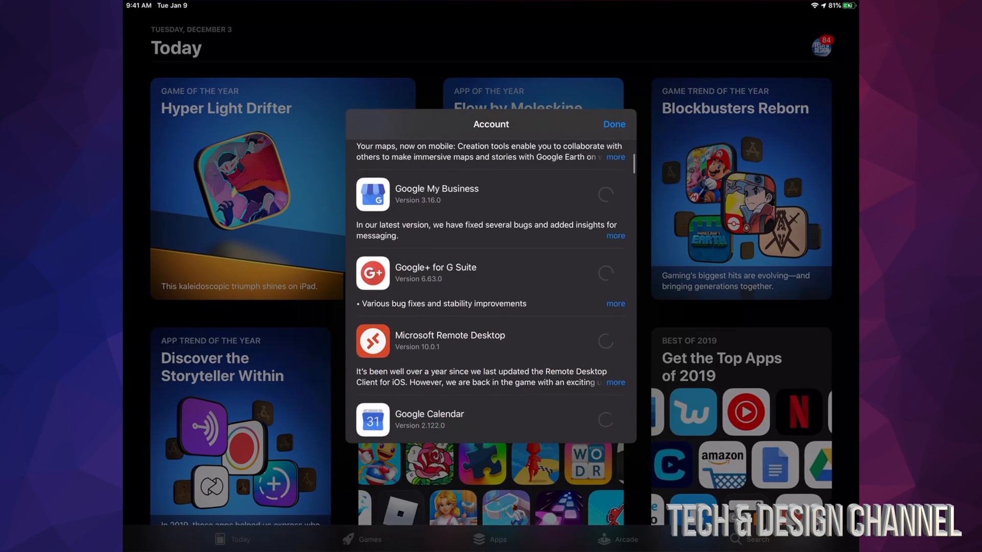
pyautogui.scroll(-3)
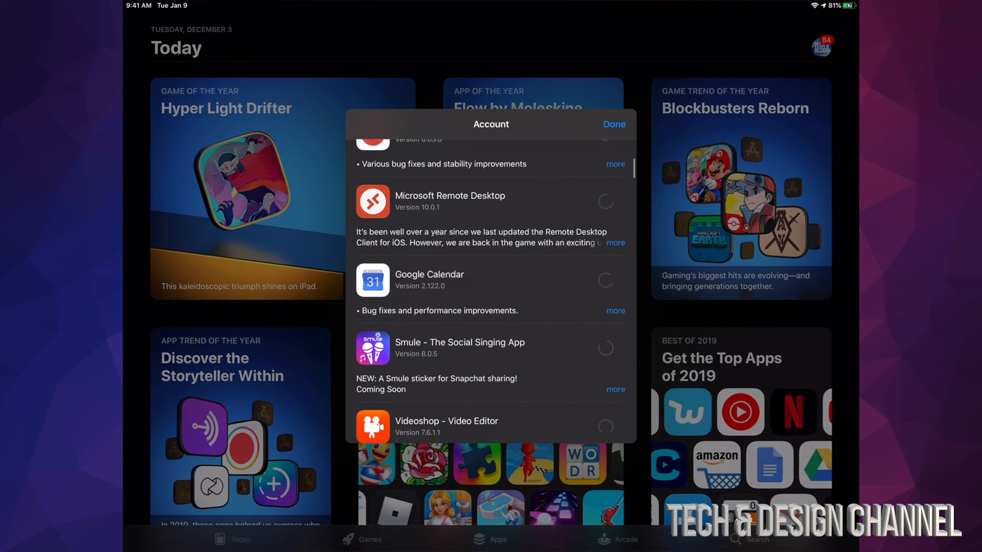
pyautogui.scroll(-3)
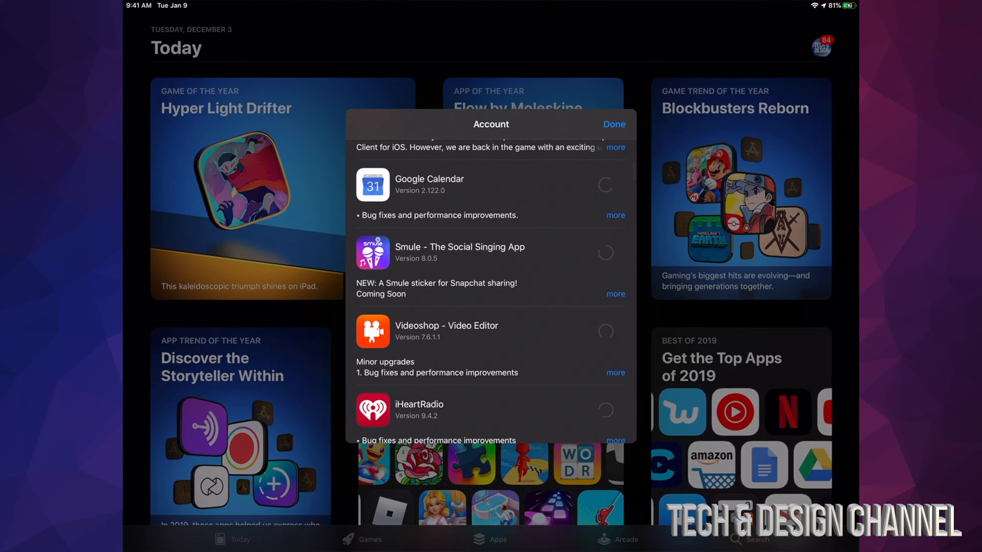
pyautogui.scroll(-3)
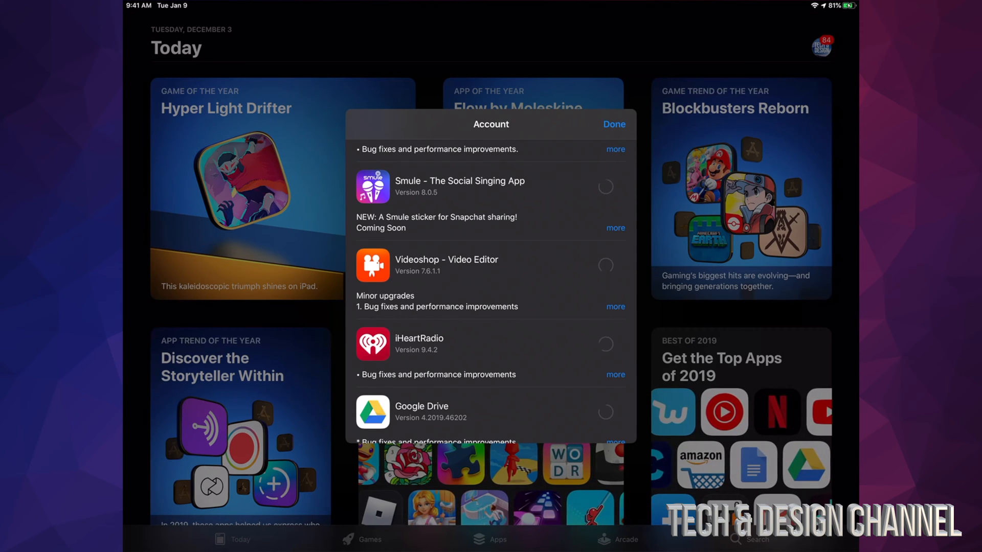
pyautogui.scroll(-3)
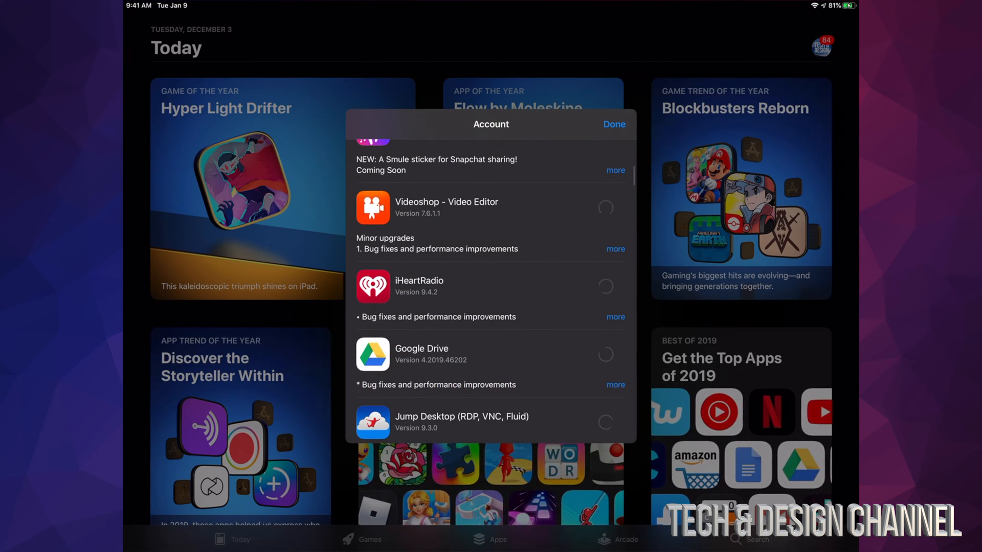
pyautogui.scroll(-3)
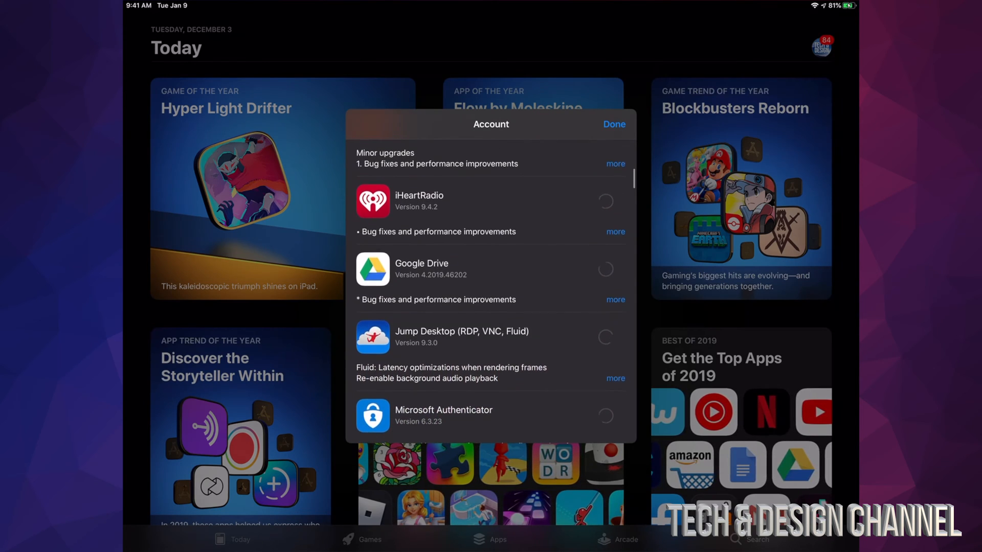
pyautogui.scroll(-3)
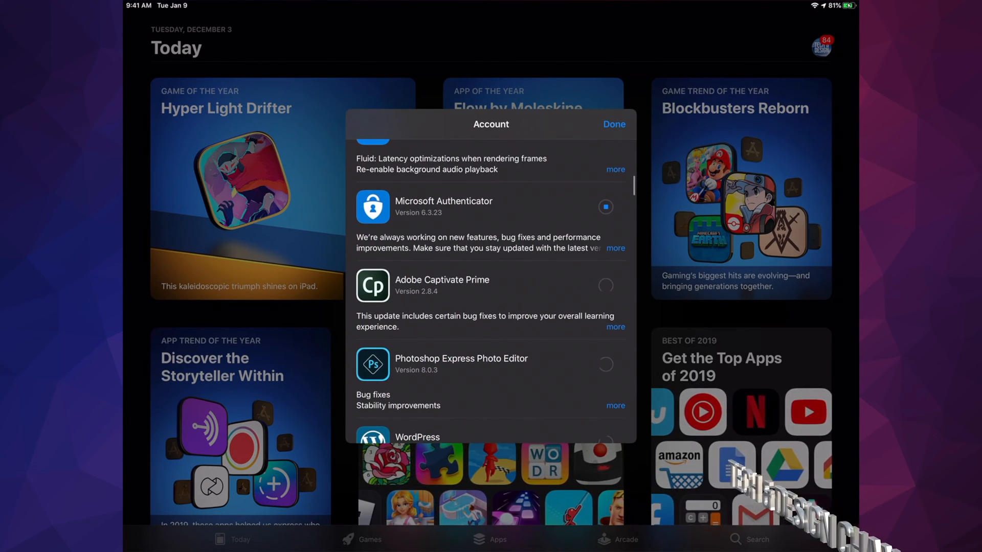
pyautogui.scroll(-3)
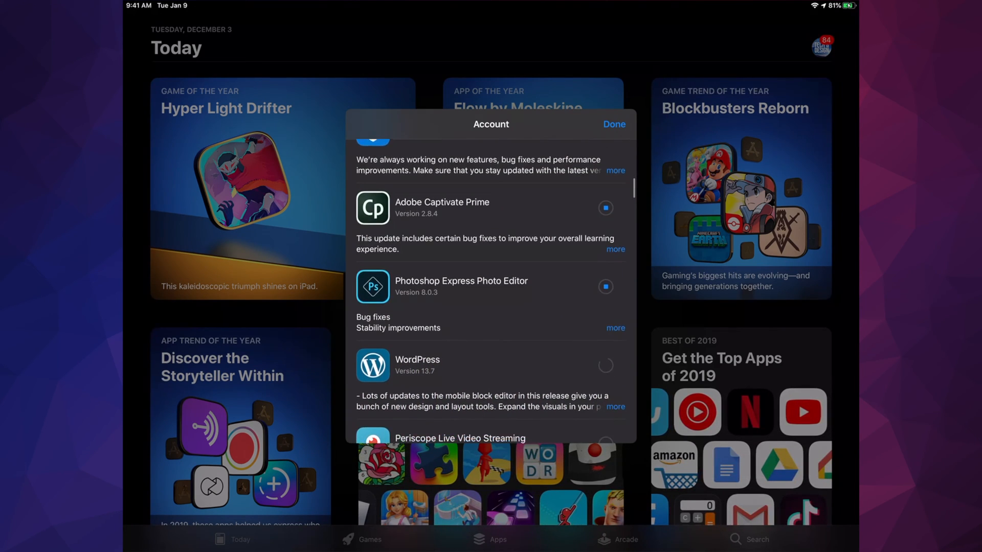
pyautogui.scroll(-3)
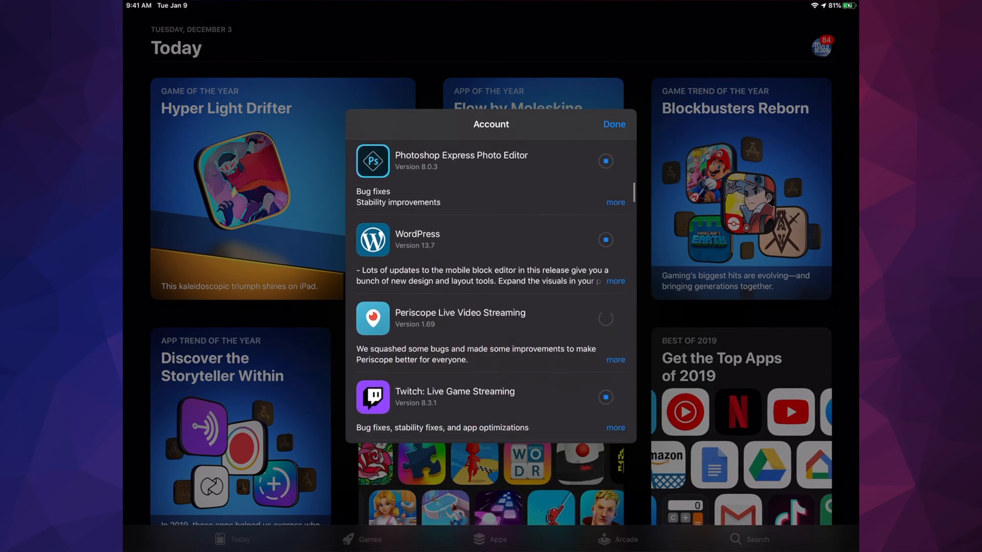
pyautogui.scroll(-3)
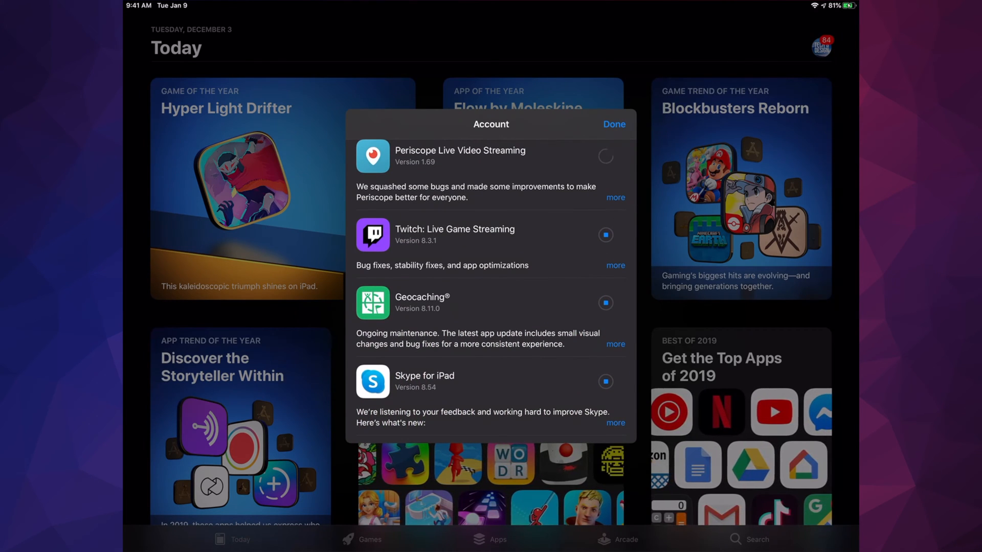
pyautogui.scroll(-3)
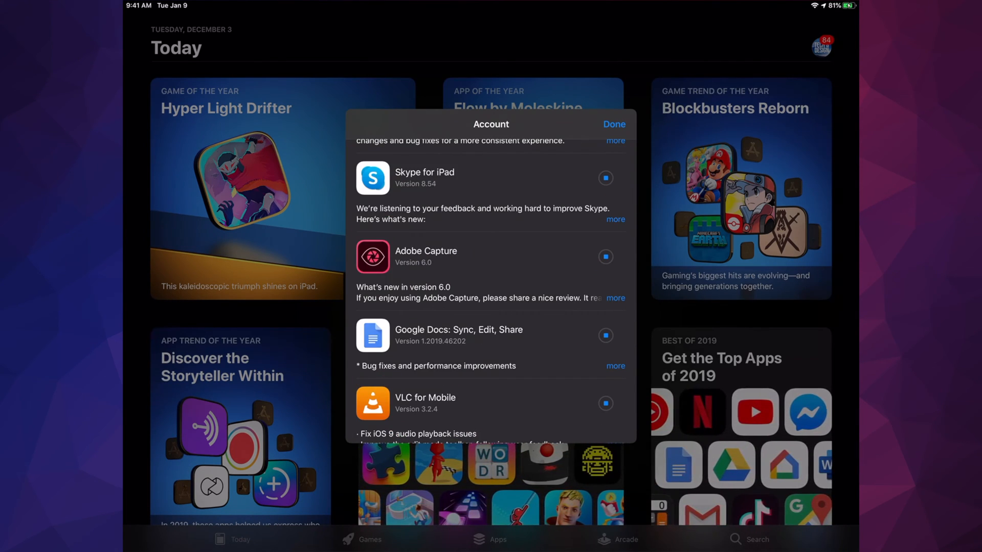
pyautogui.scroll(-3)
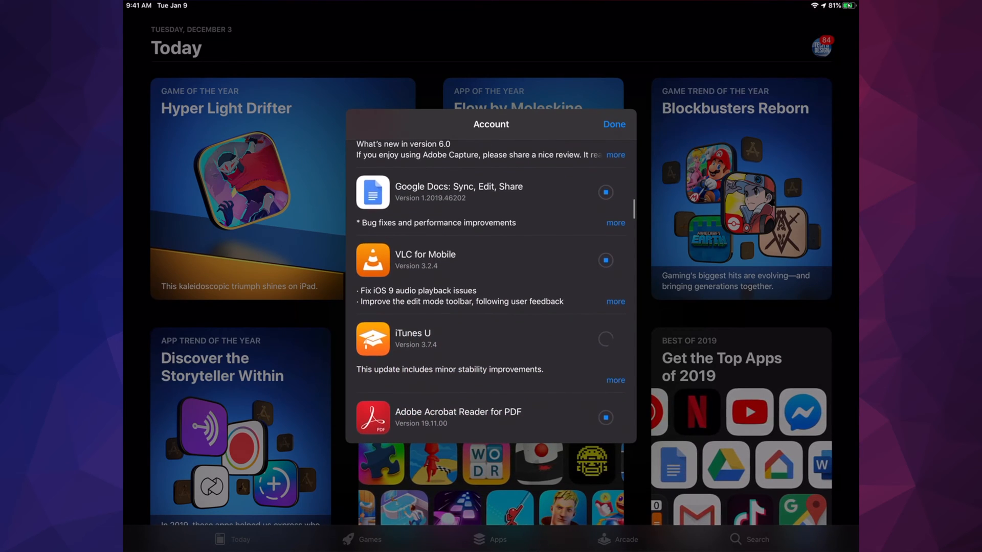
pyautogui.scroll(-3)
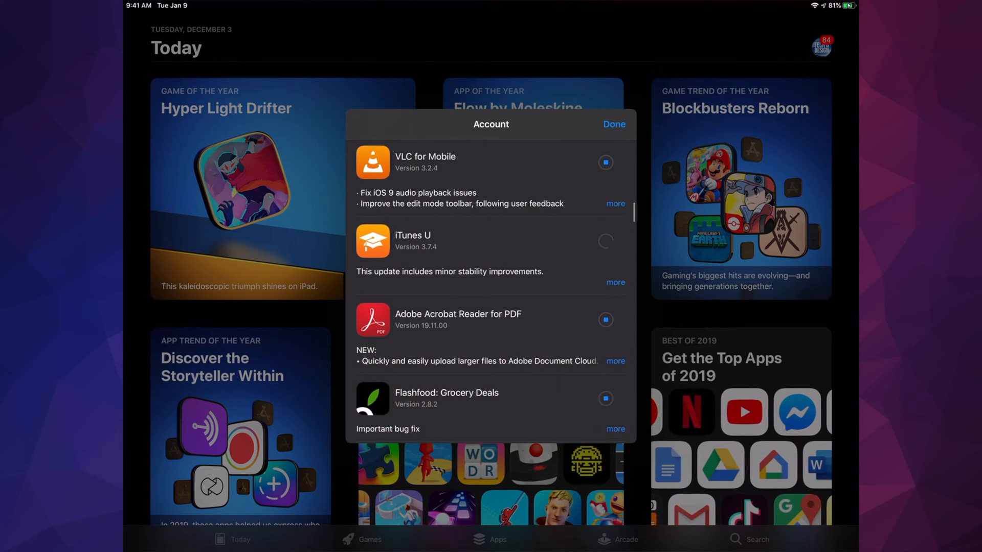
pyautogui.scroll(-3)
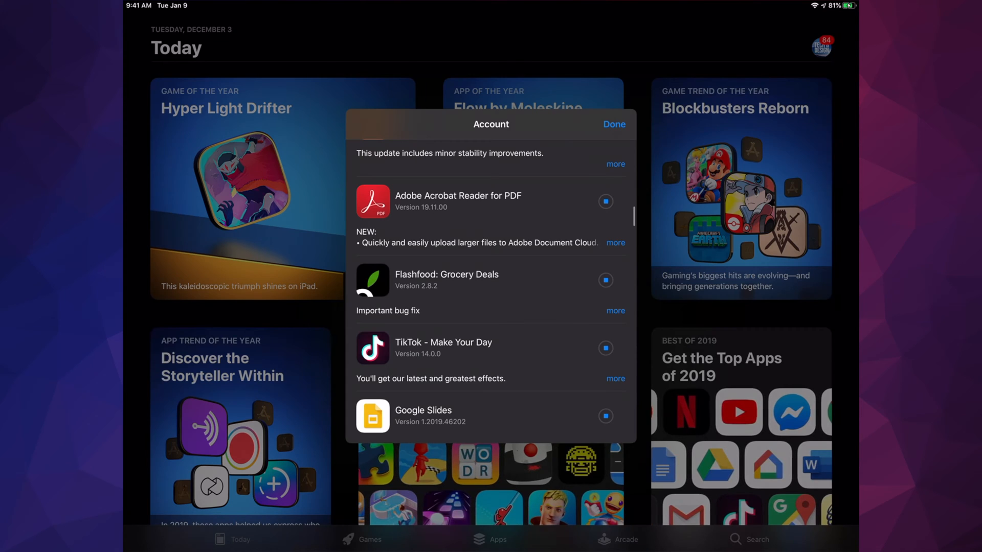
pyautogui.scroll(-3)
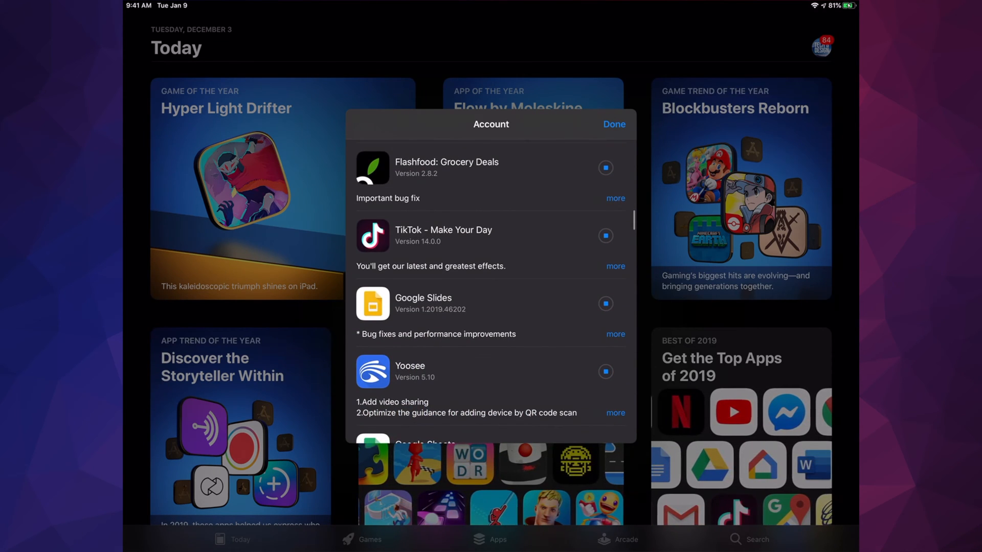
pyautogui.scroll(-3)
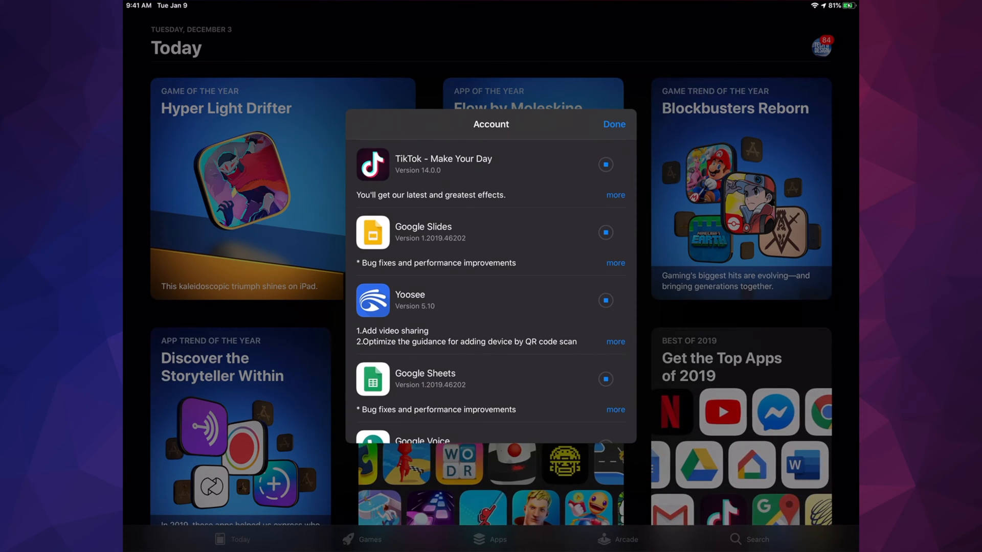
pyautogui.scroll(-3)
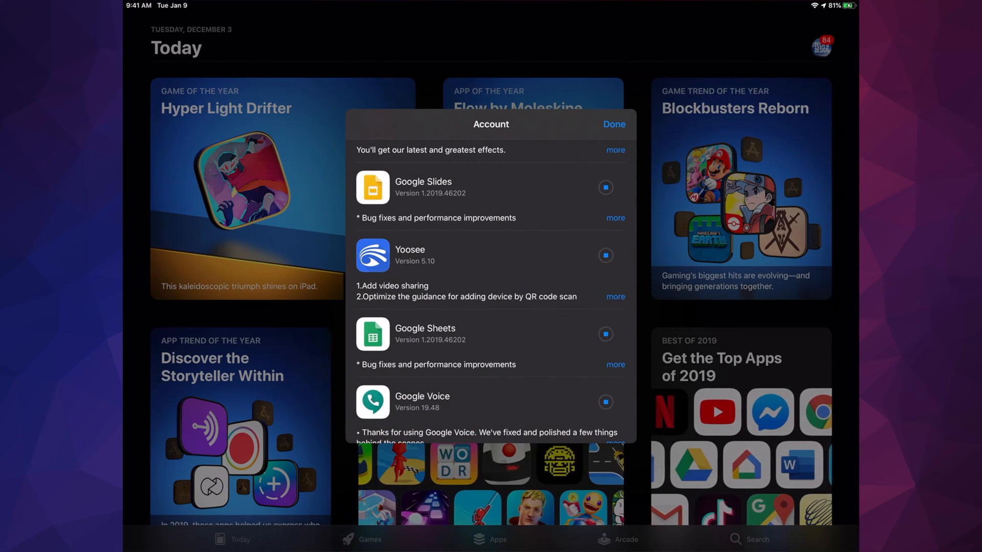
pyautogui.scroll(-3)
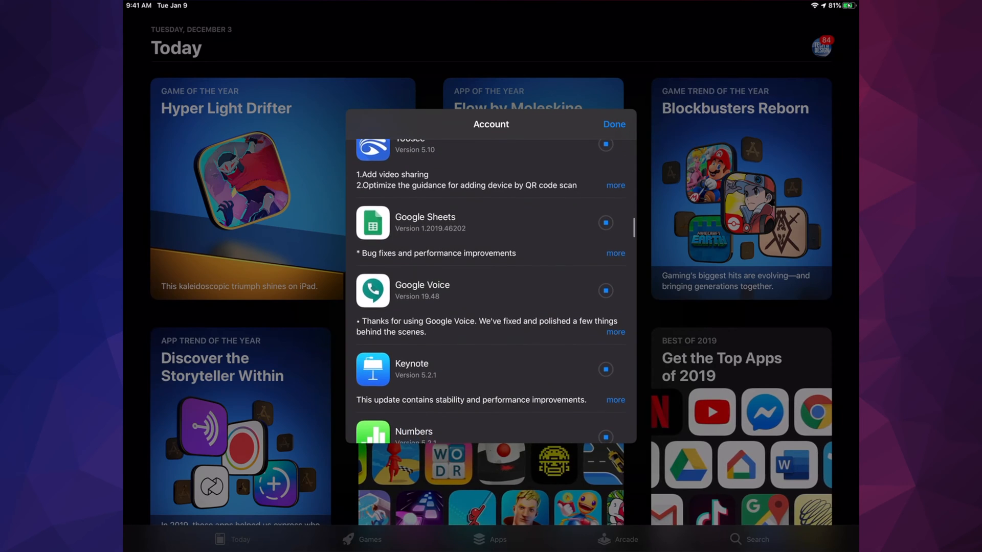
pyautogui.scroll(-3)
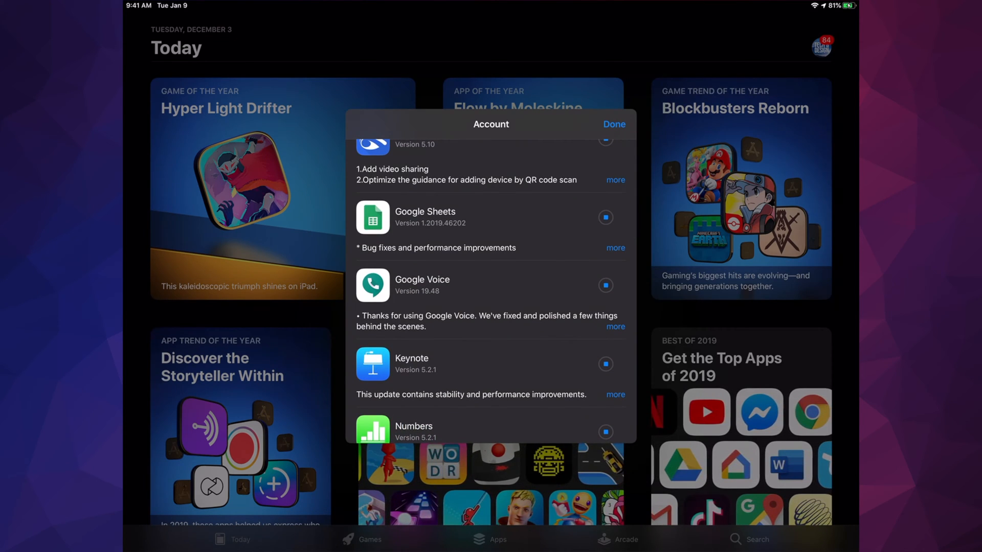
pyautogui.scroll(-3)
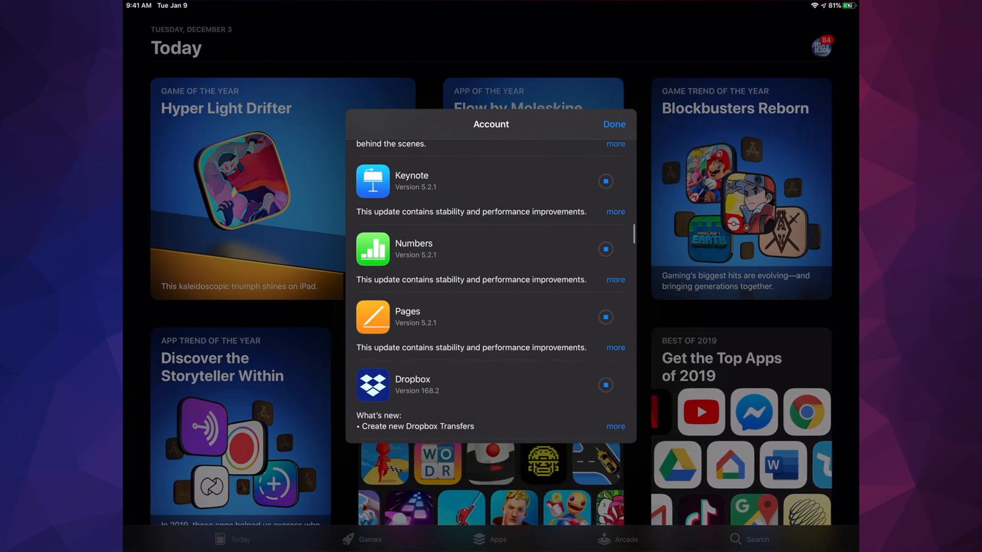
pyautogui.scroll(-3)
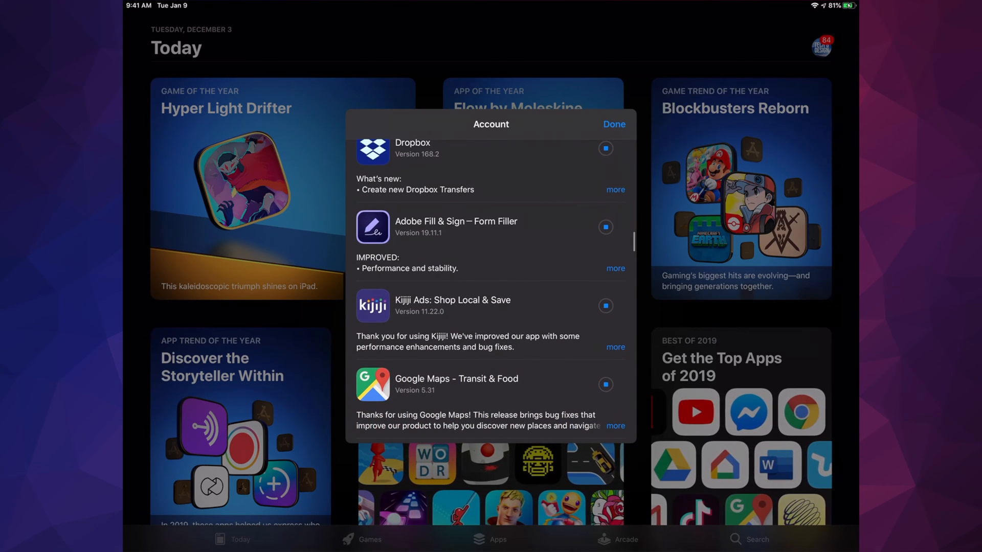
pyautogui.scroll(-3)
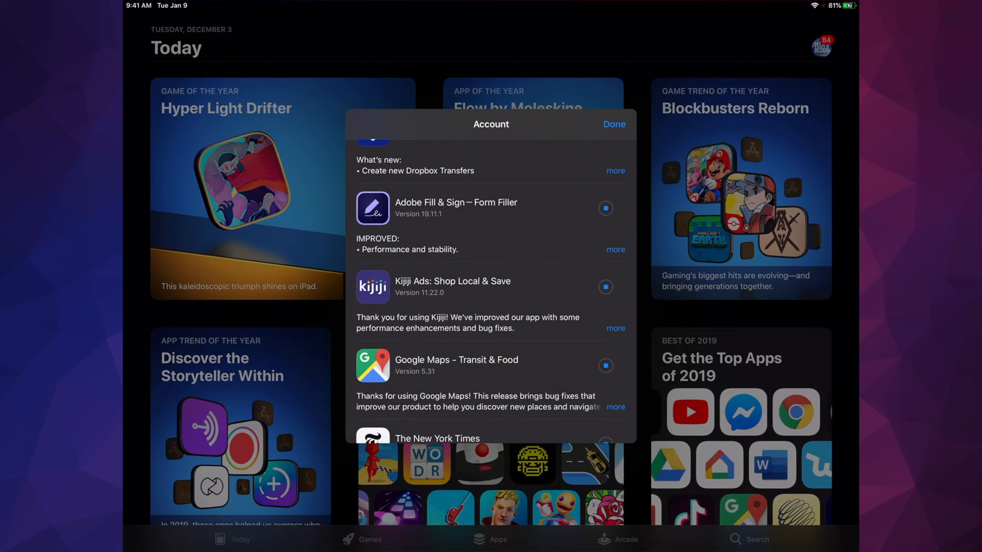
pyautogui.scroll(-3)
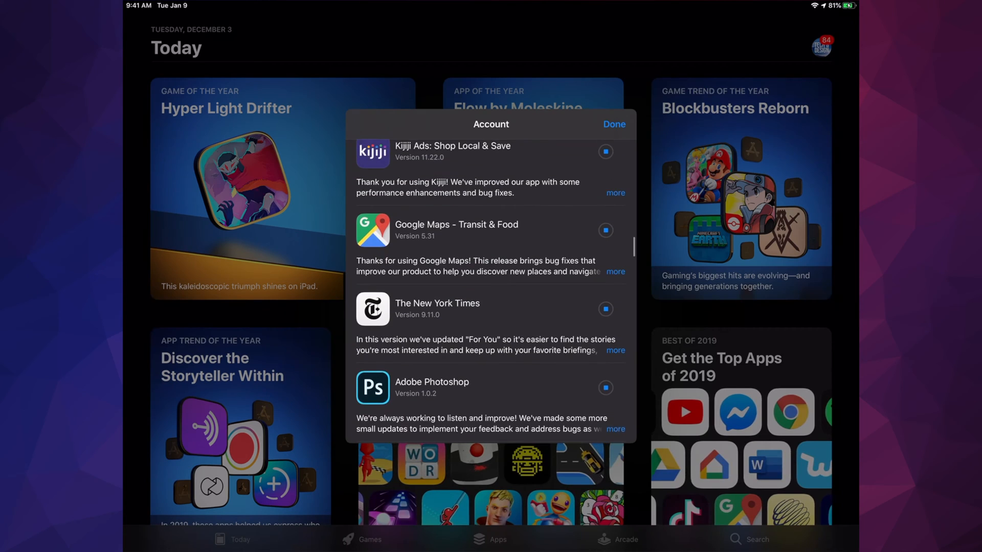
pyautogui.scroll(-3)
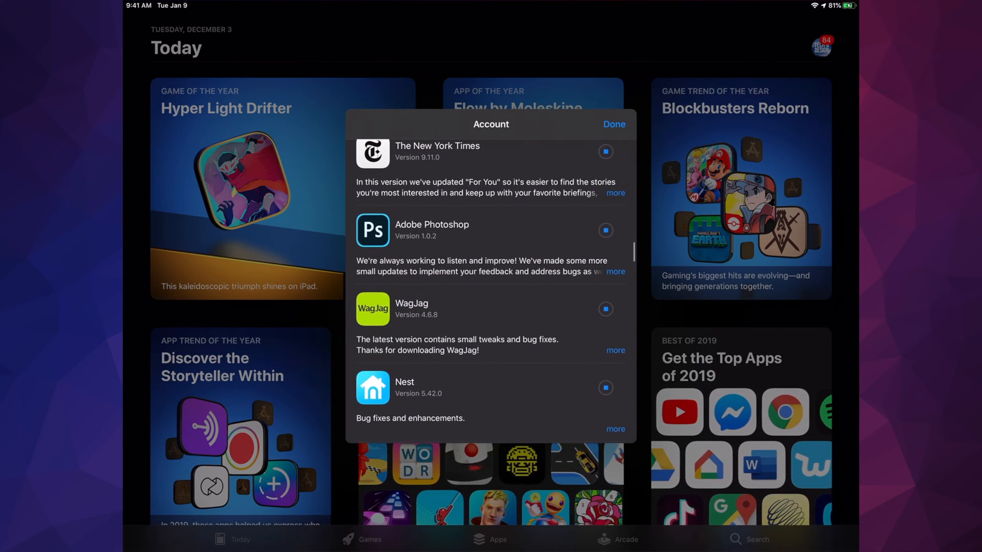
pyautogui.scroll(-3)
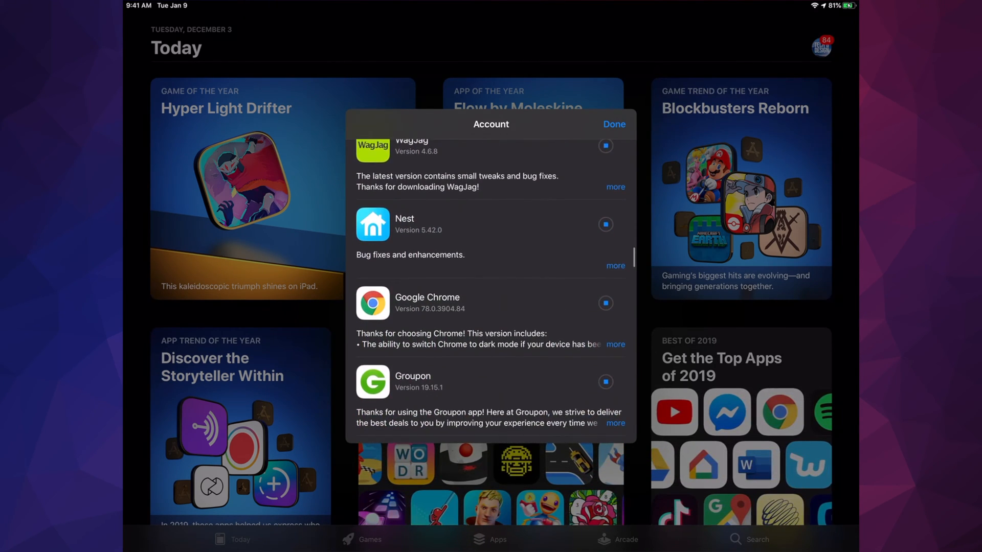
pyautogui.scroll(-3)
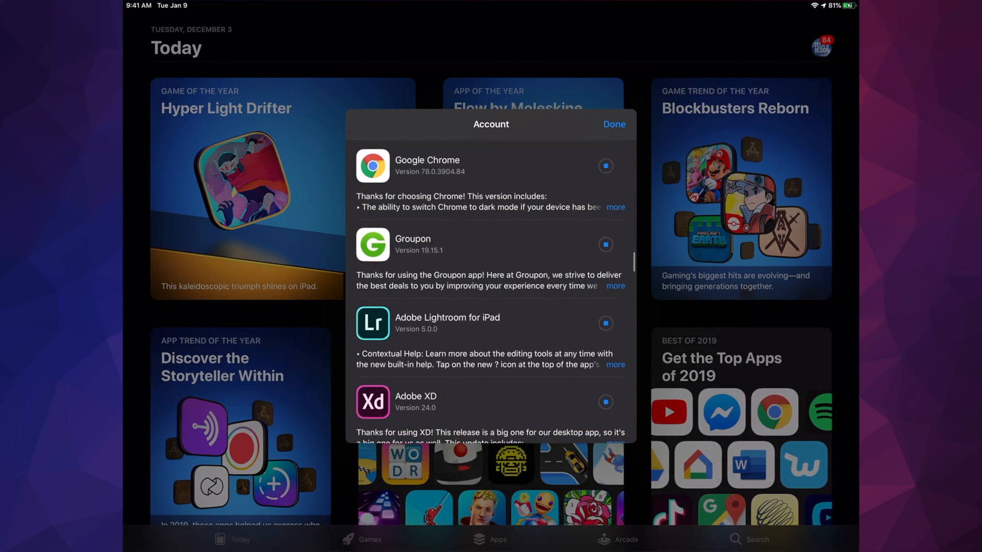
pyautogui.scroll(-3)
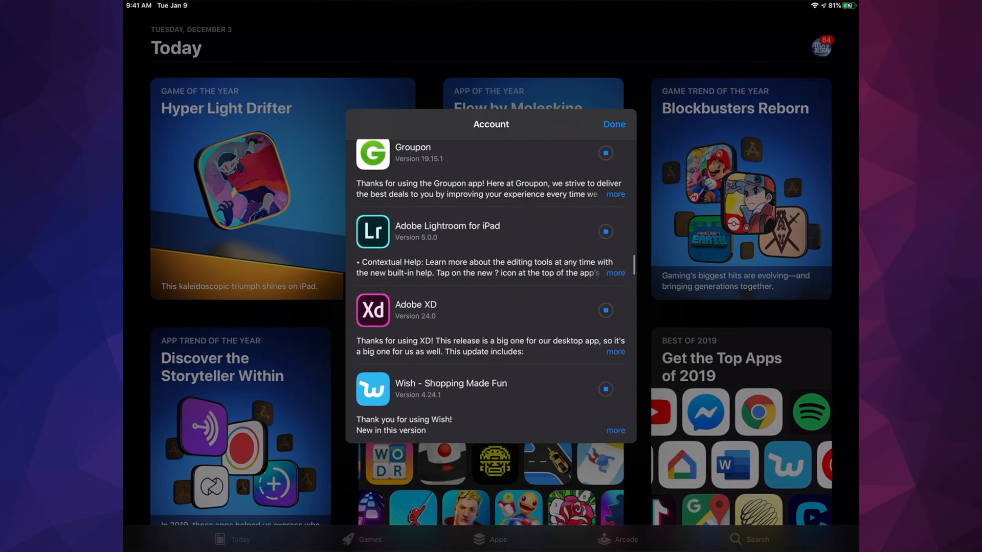
pyautogui.scroll(-3)
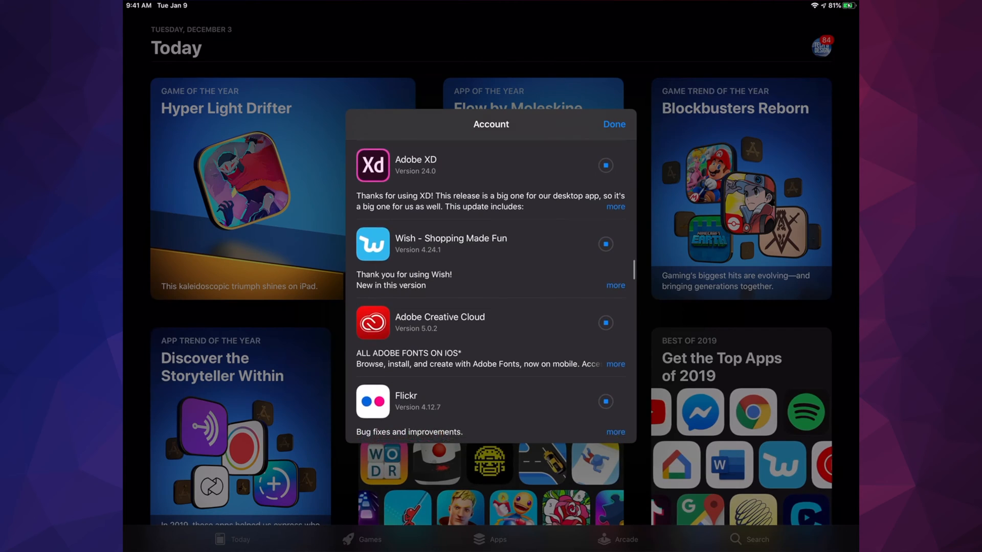
pyautogui.scroll(-3)
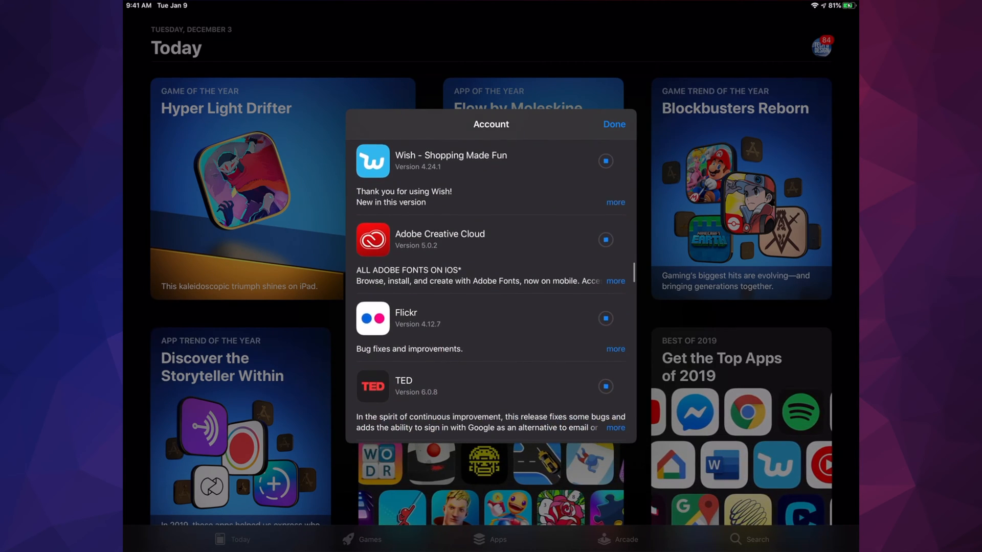
pyautogui.scroll(-3)
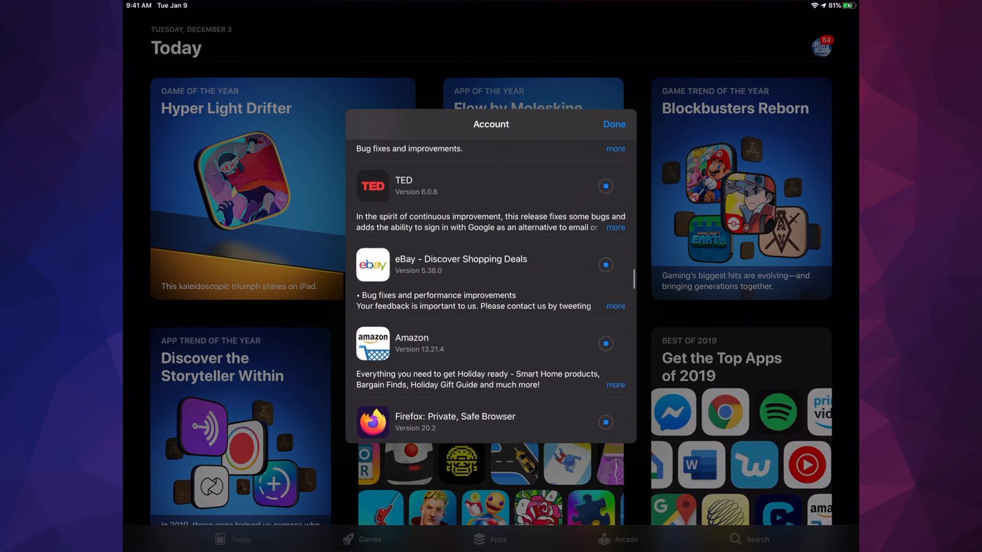
pyautogui.scroll(-3)
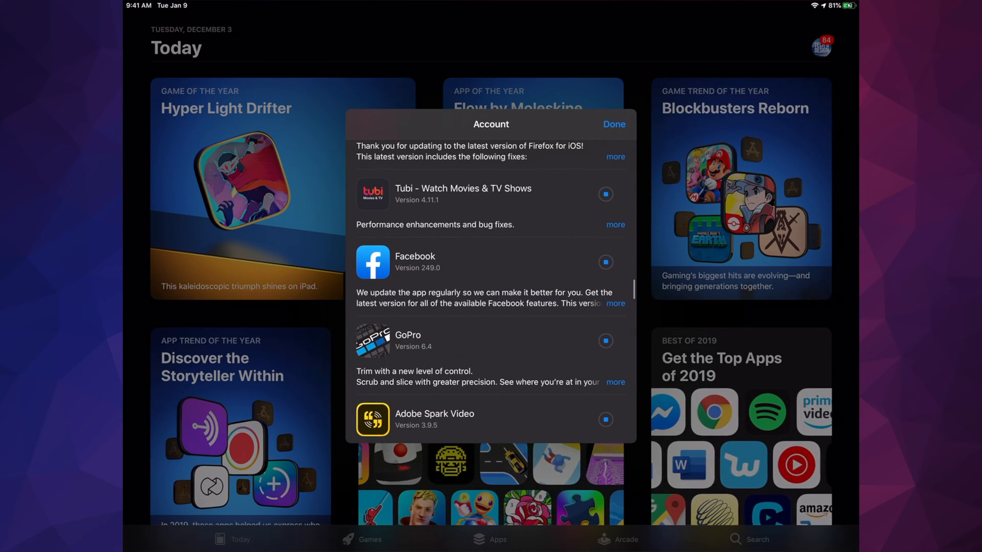
pyautogui.scroll(-3)
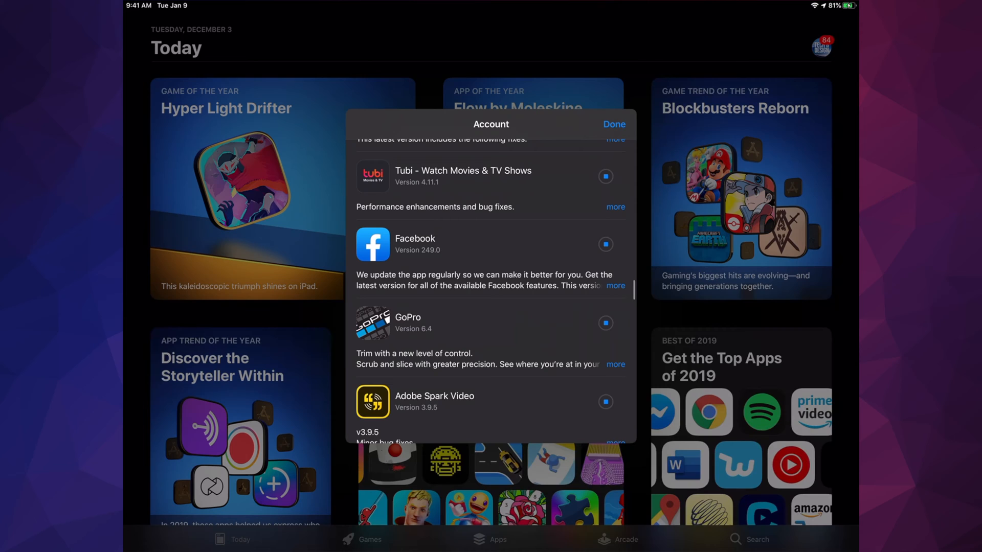
pyautogui.scroll(-3)
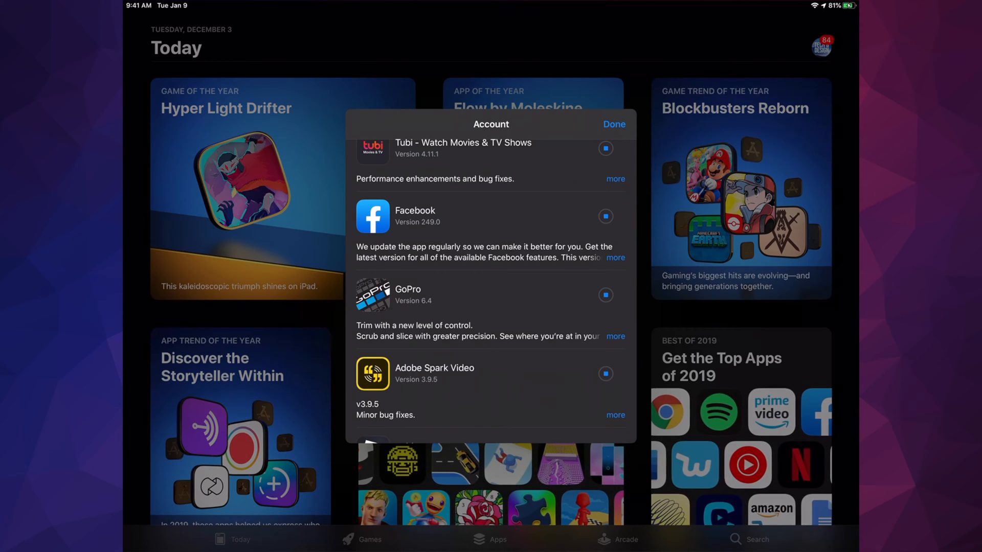
pyautogui.scroll(-3)
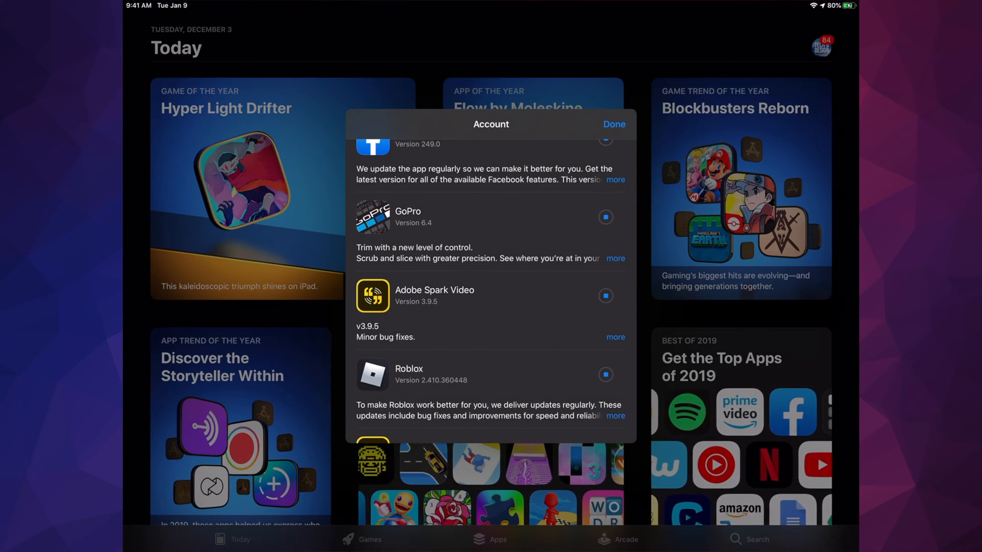
pyautogui.scroll(-3)
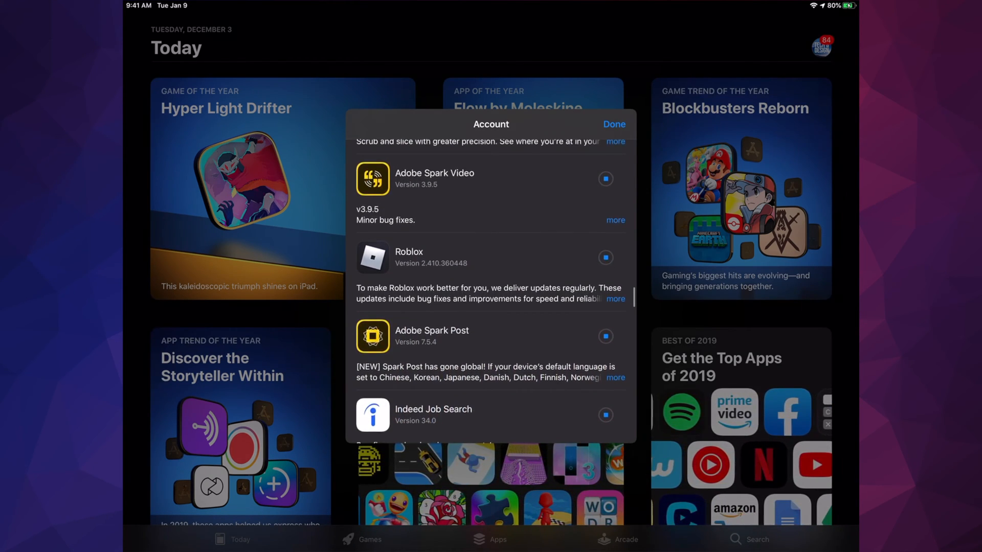
pyautogui.scroll(-3)
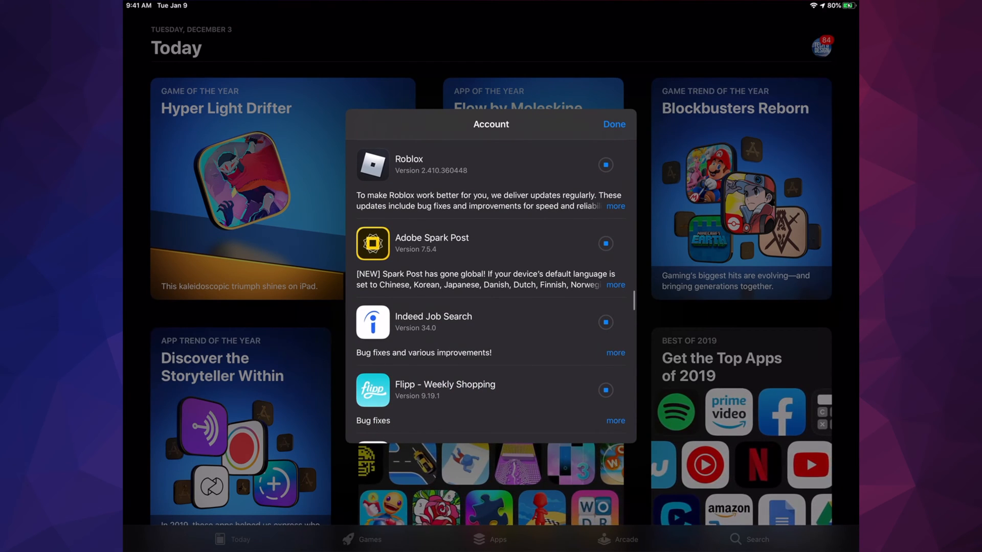
pyautogui.scroll(-3)
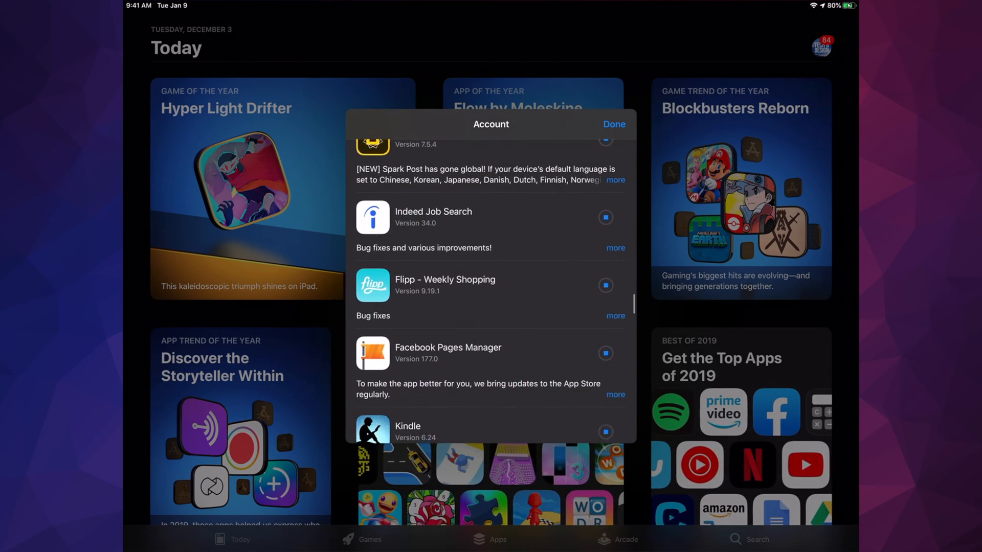
pyautogui.scroll(-3)
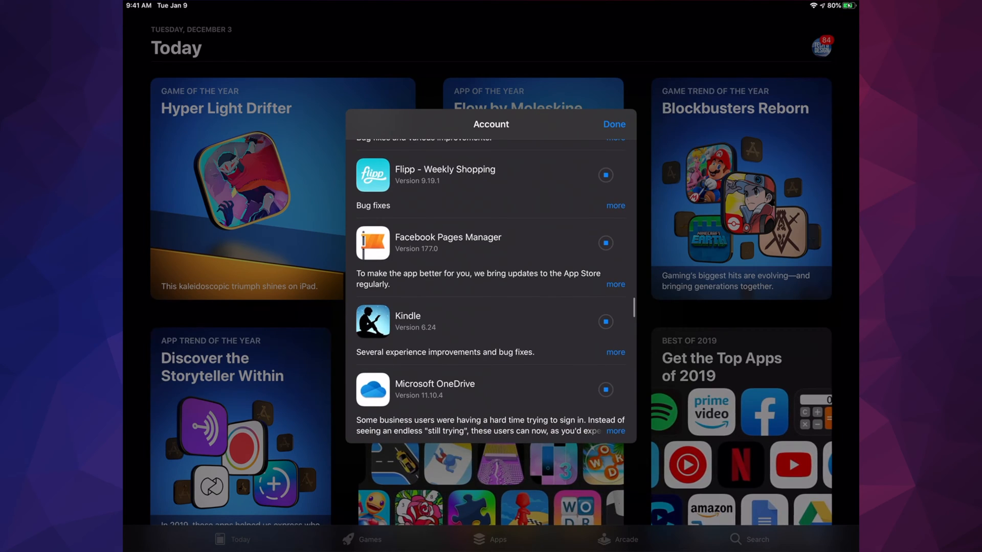
pyautogui.scroll(-3)
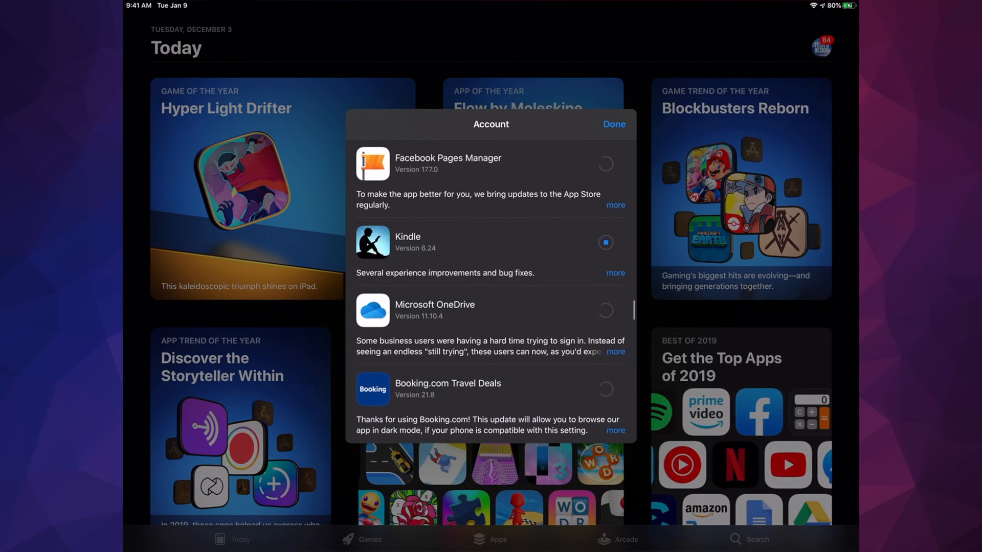
pyautogui.scroll(-3)
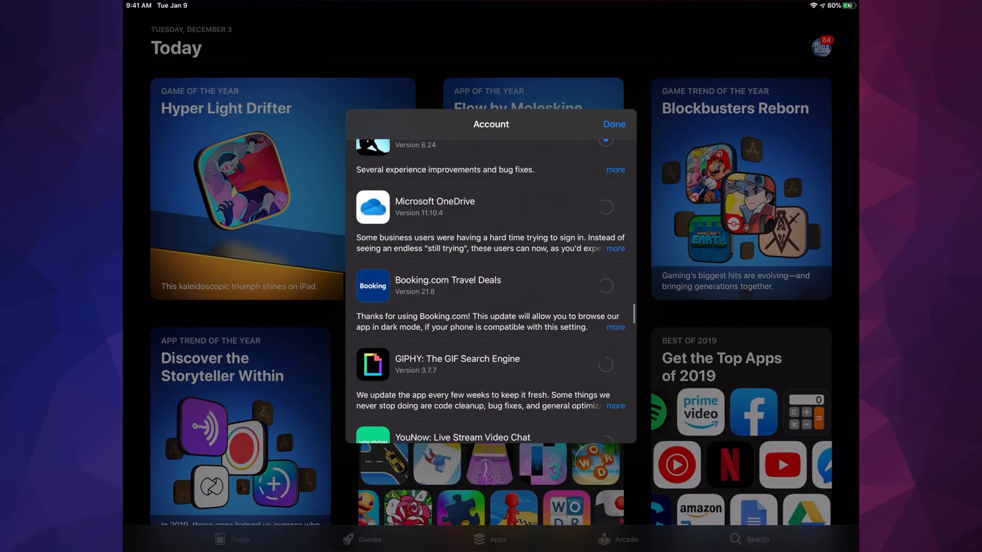
pyautogui.scroll(-3)
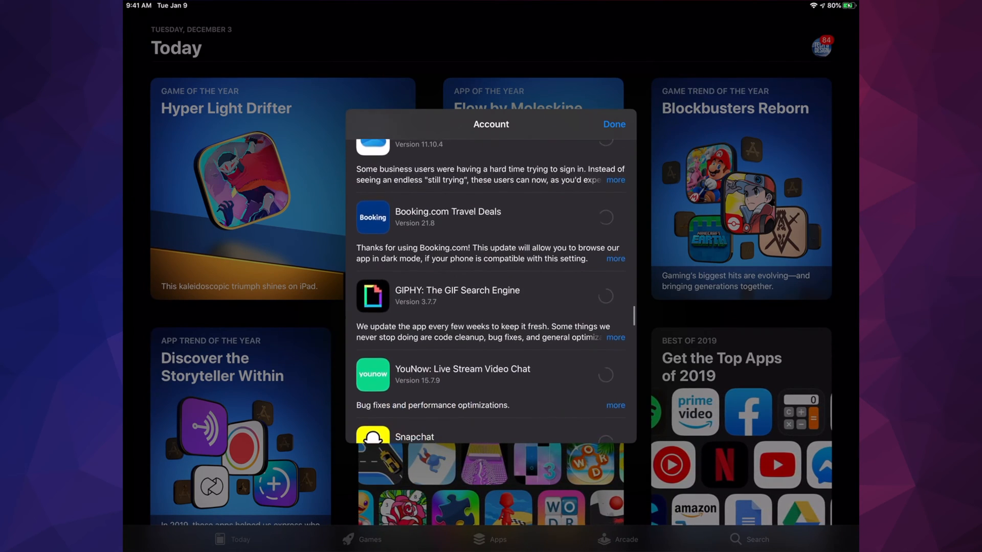
pyautogui.scroll(-3)
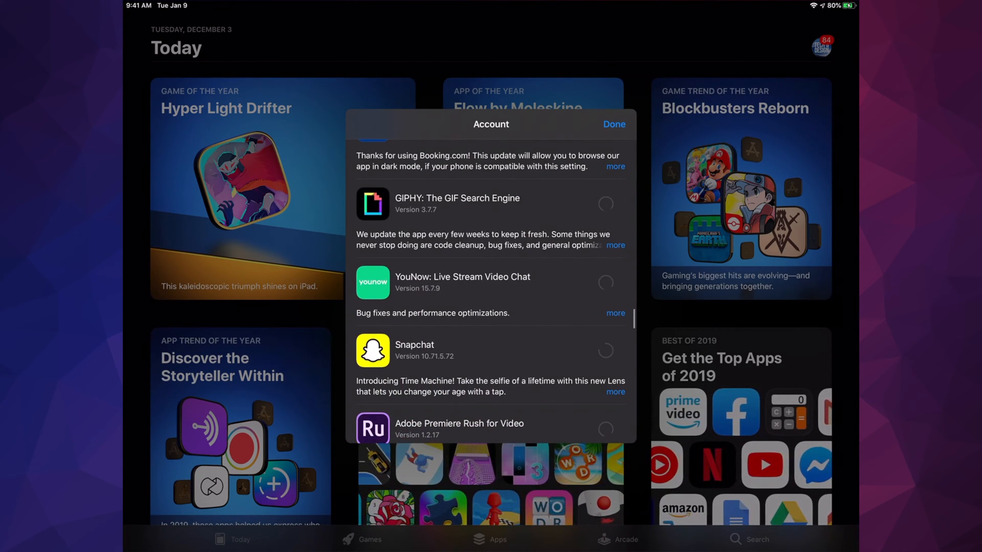
pyautogui.scroll(-3)
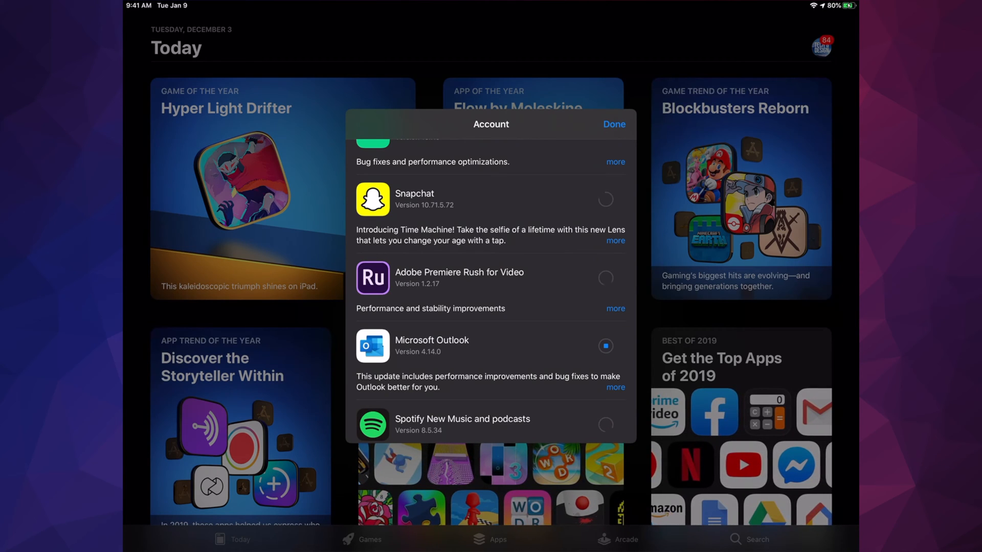
pyautogui.scroll(-3)
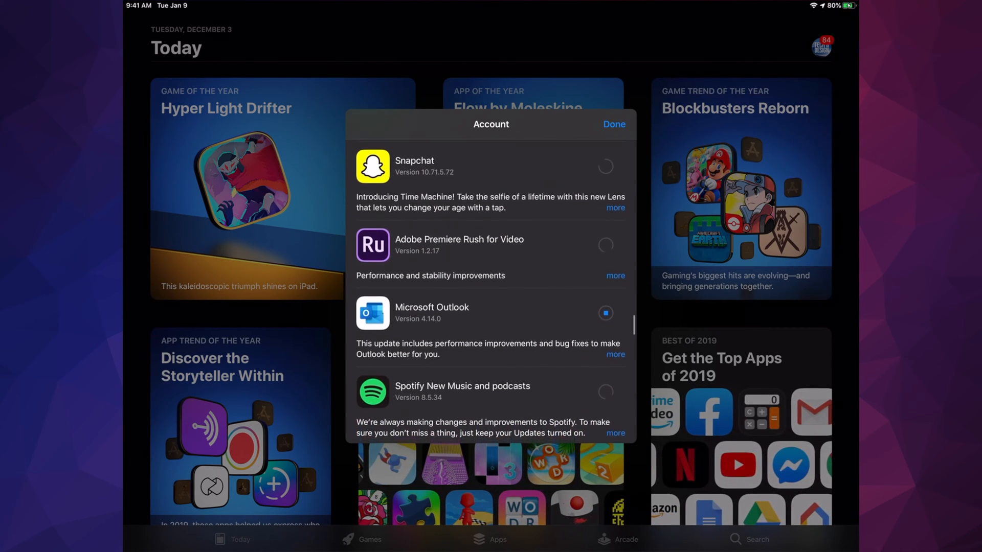
pyautogui.scroll(-3)
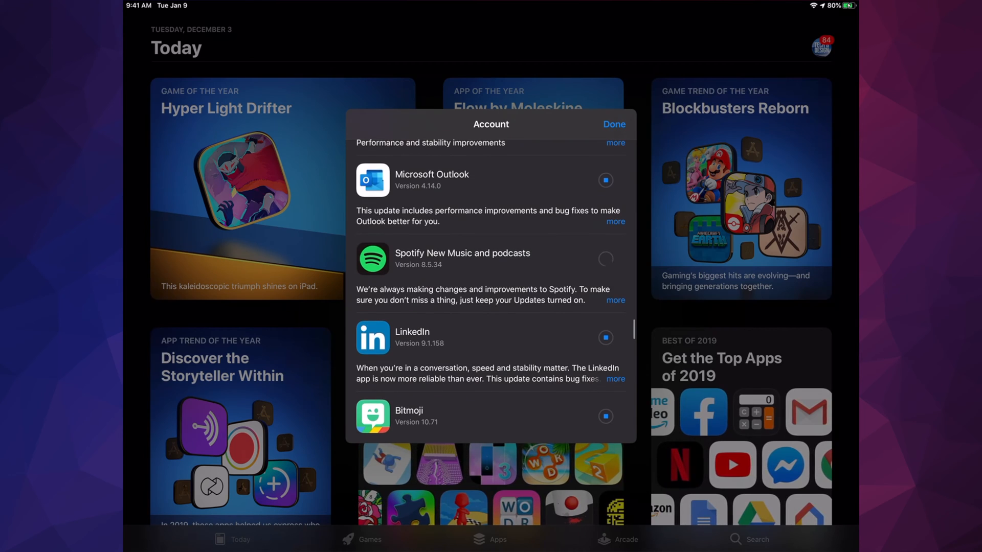
pyautogui.scroll(-3)
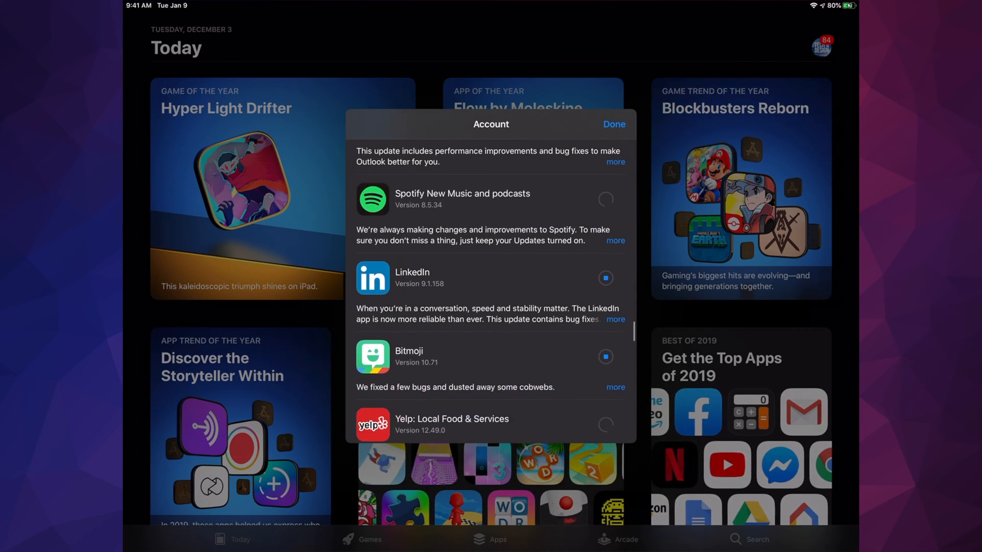
pyautogui.scroll(-3)
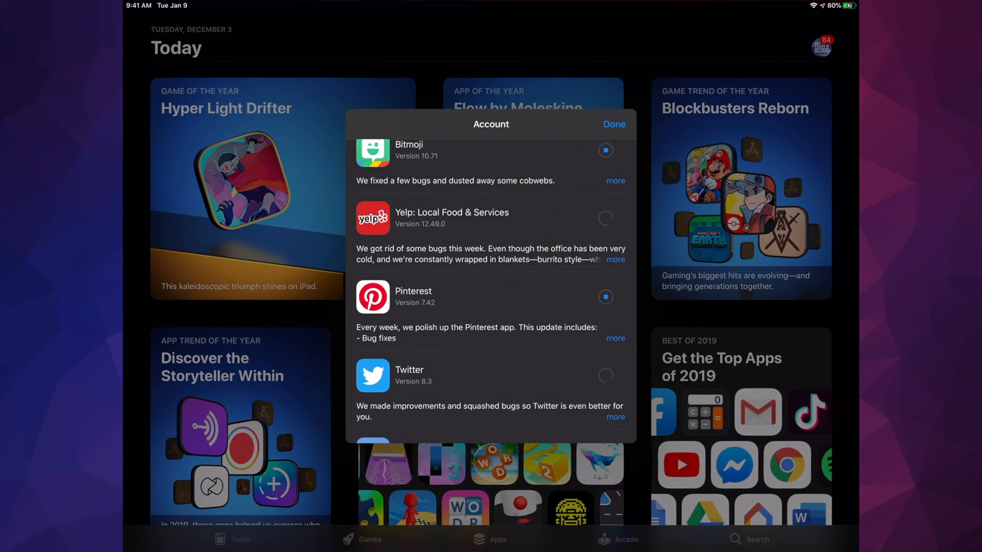
pyautogui.scroll(-3)
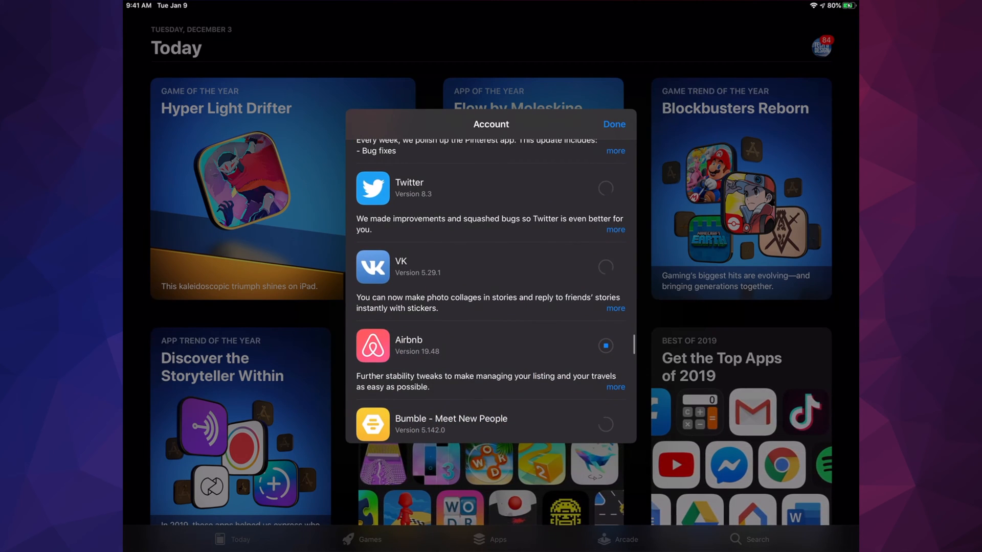
pyautogui.scroll(-3)
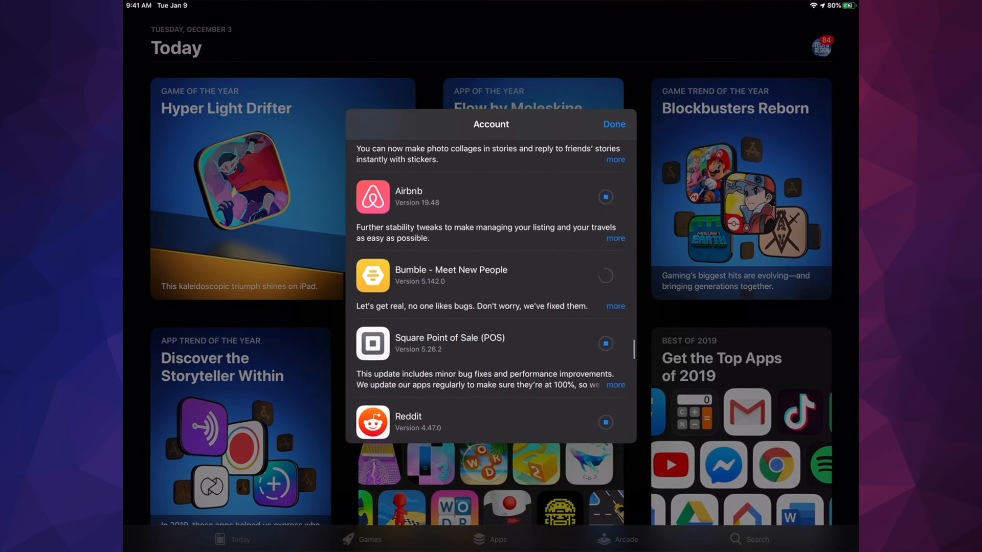
pyautogui.scroll(-3)
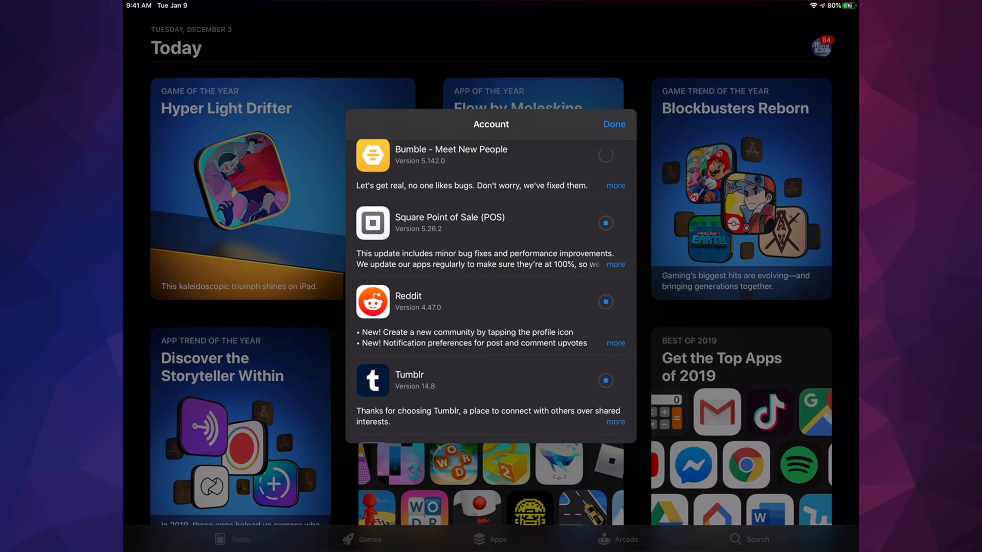
pyautogui.scroll(-3)
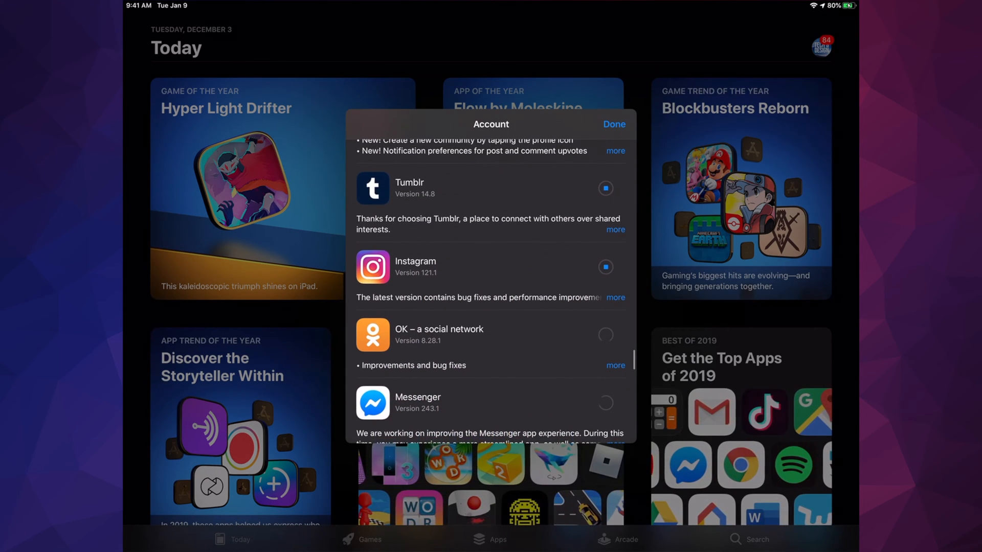
pyautogui.scroll(-3)
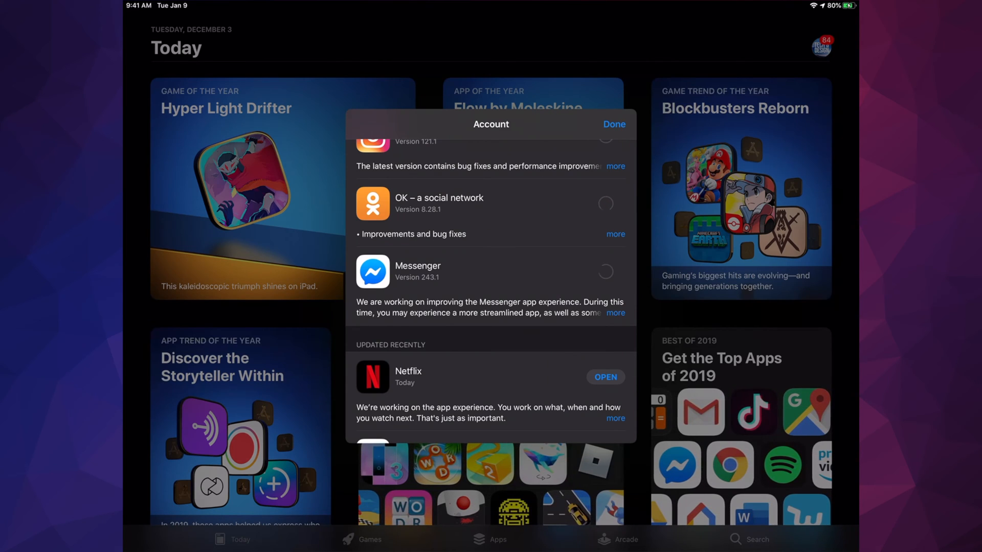
pyautogui.scroll(-3)
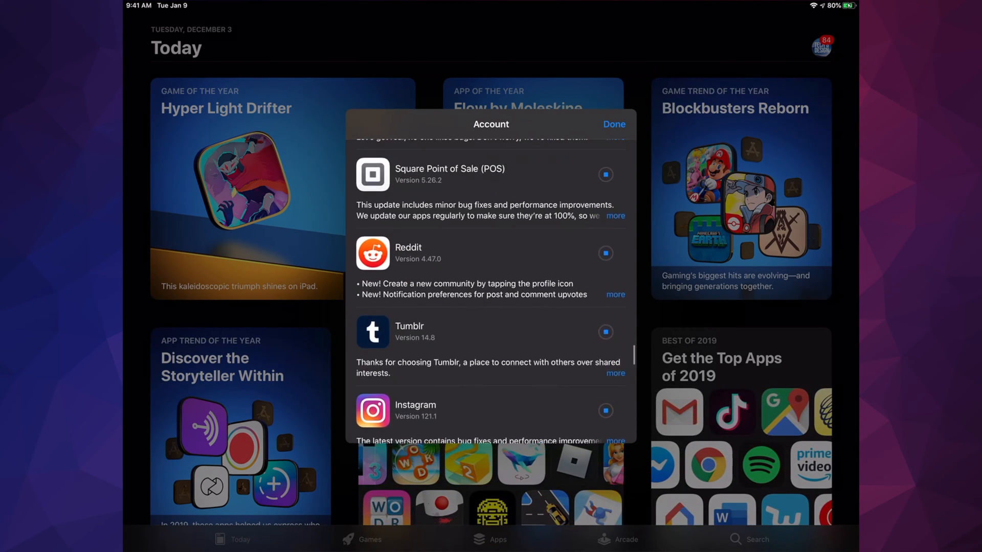
pyautogui.scroll(-3)
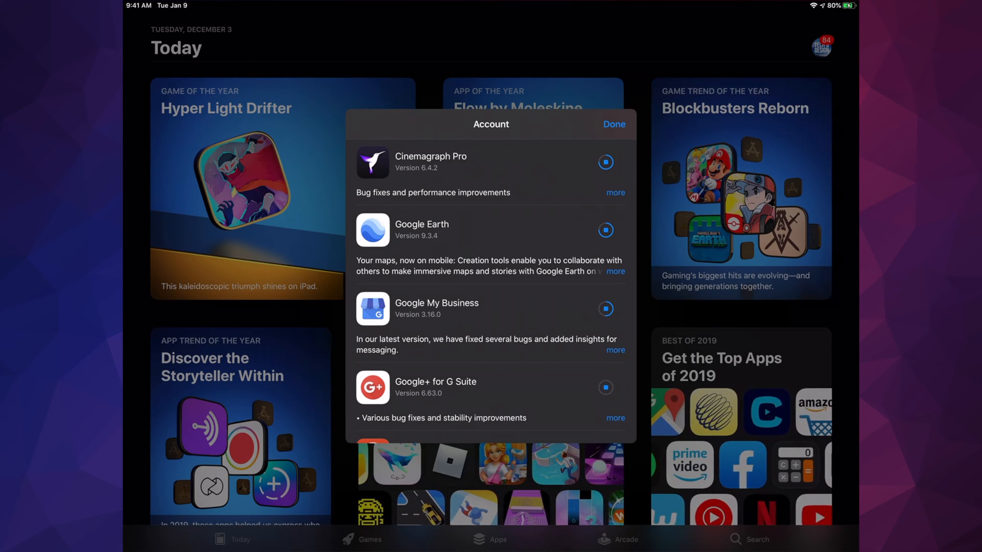
# Tap entries in the Account sheet's update list until 78 updates remain pending
pyautogui.scroll(-3)
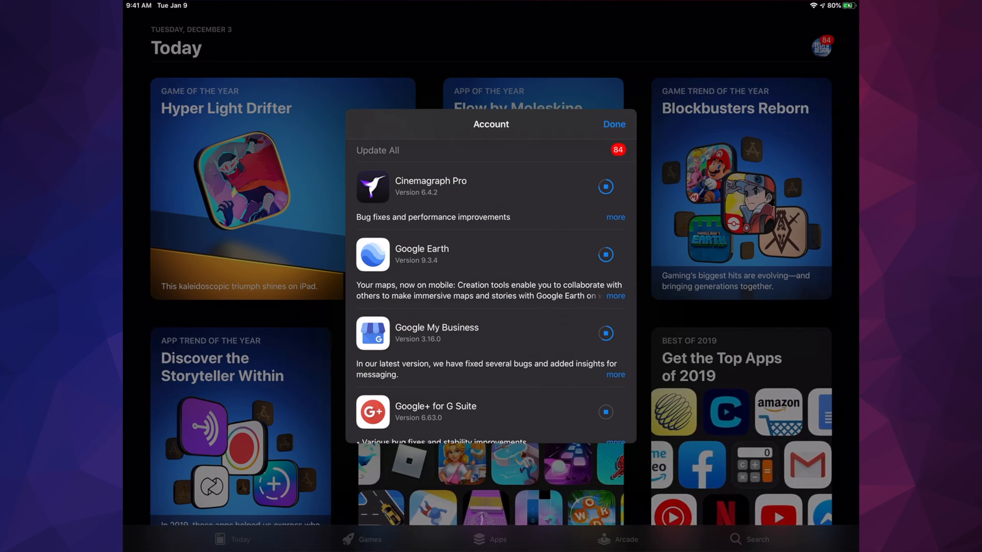
pyautogui.click(605, 254)
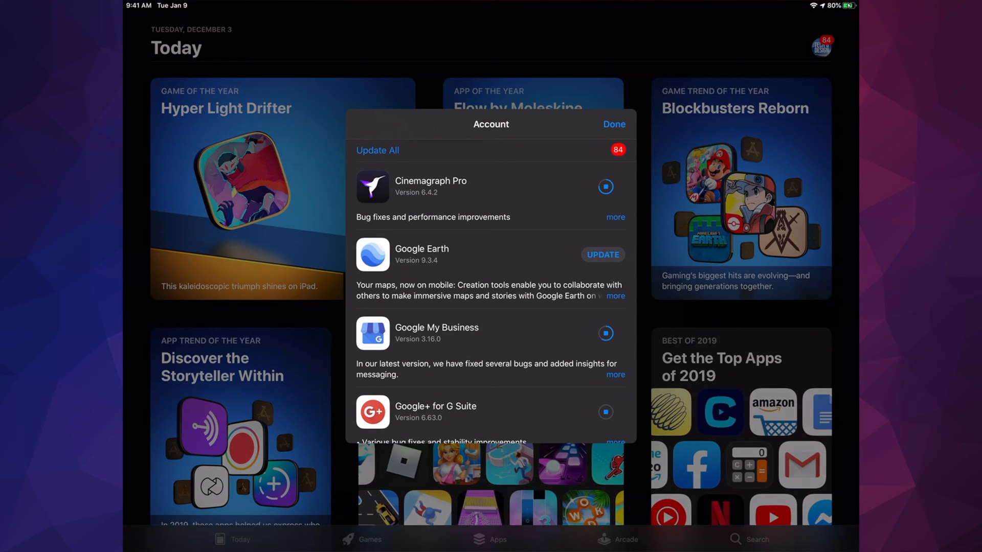
pyautogui.click(602, 255)
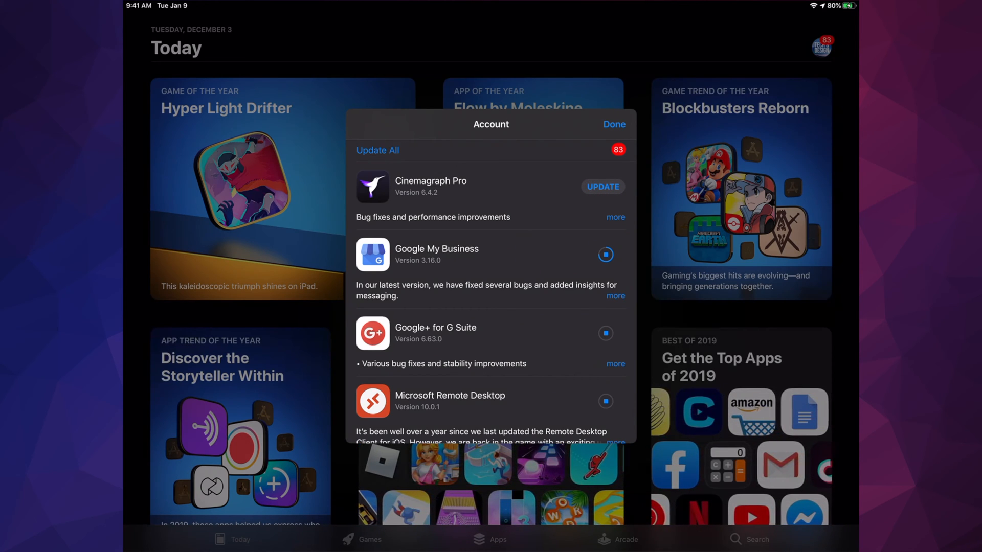
pyautogui.click(603, 187)
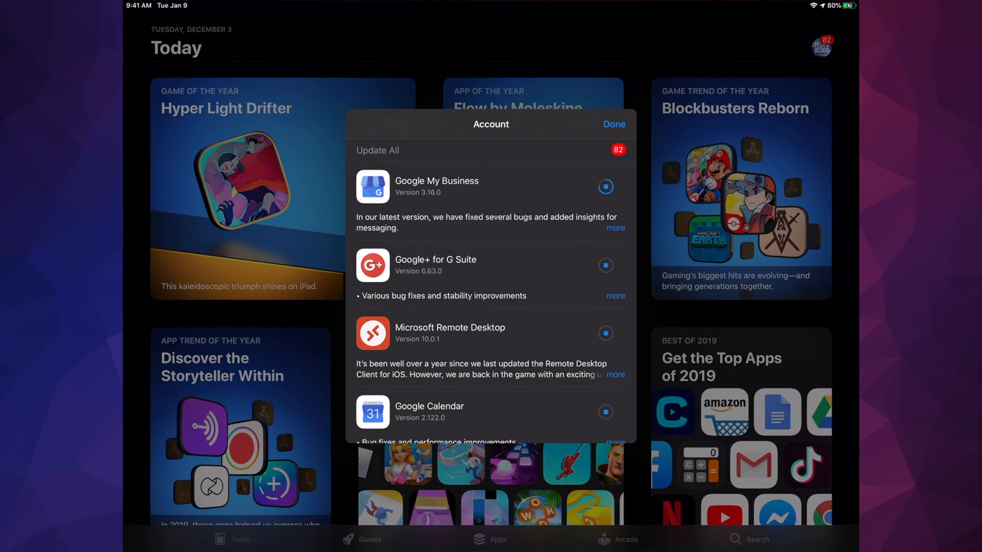
pyautogui.click(604, 186)
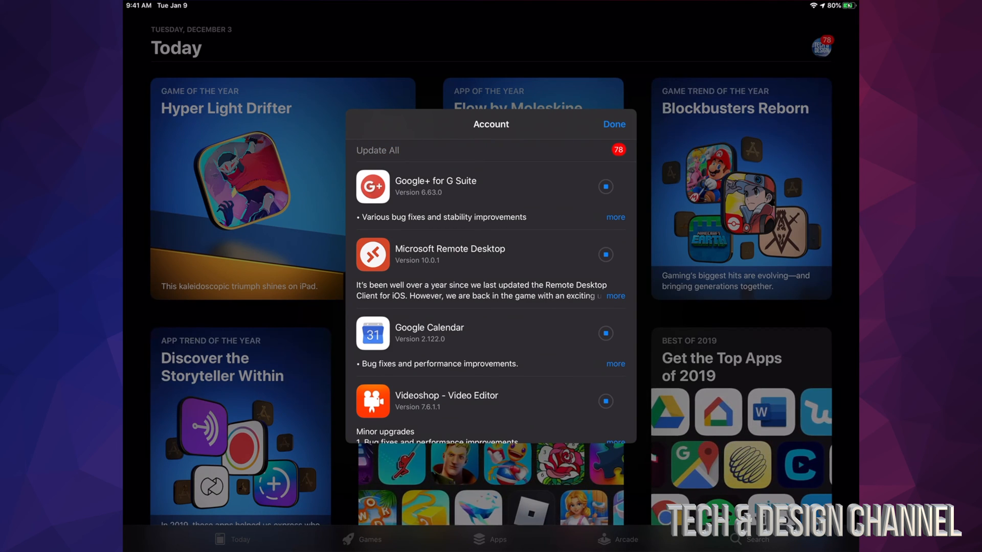
pyautogui.scroll(-3)
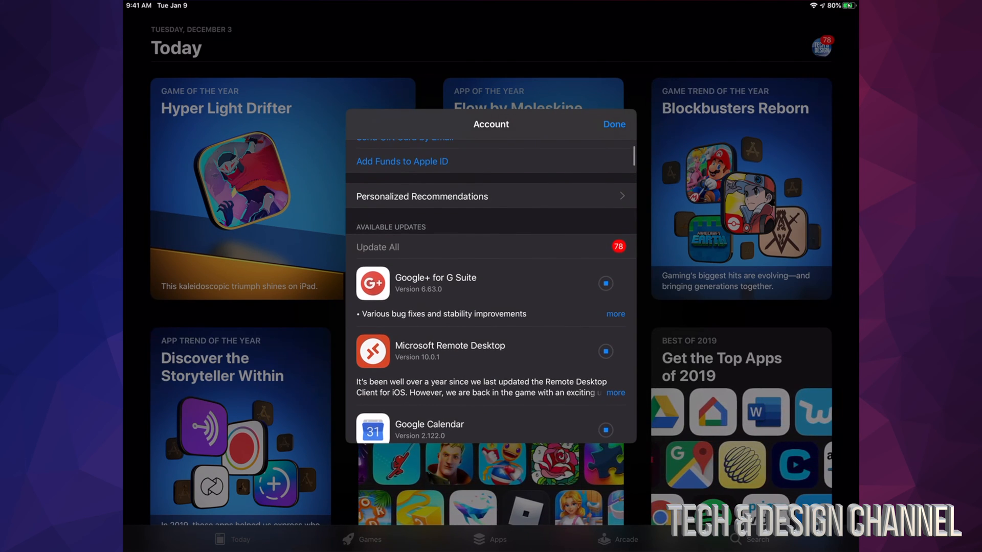
pyautogui.scroll(-3)
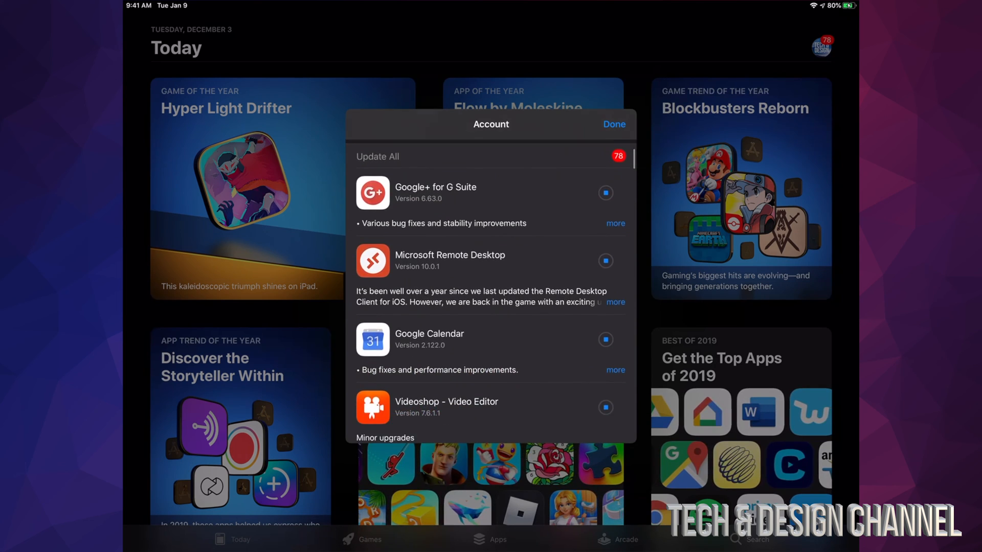
pyautogui.scroll(-3)
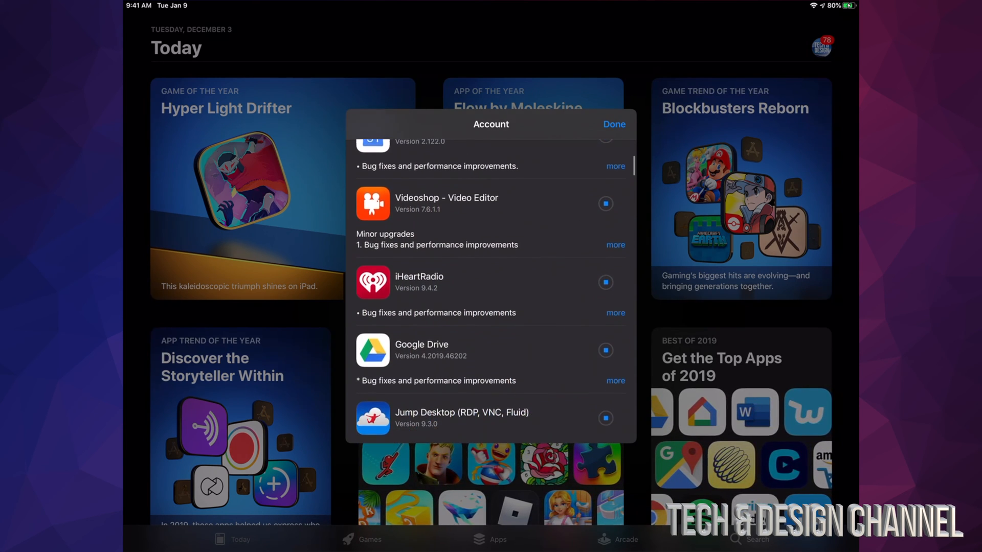
pyautogui.scroll(-3)
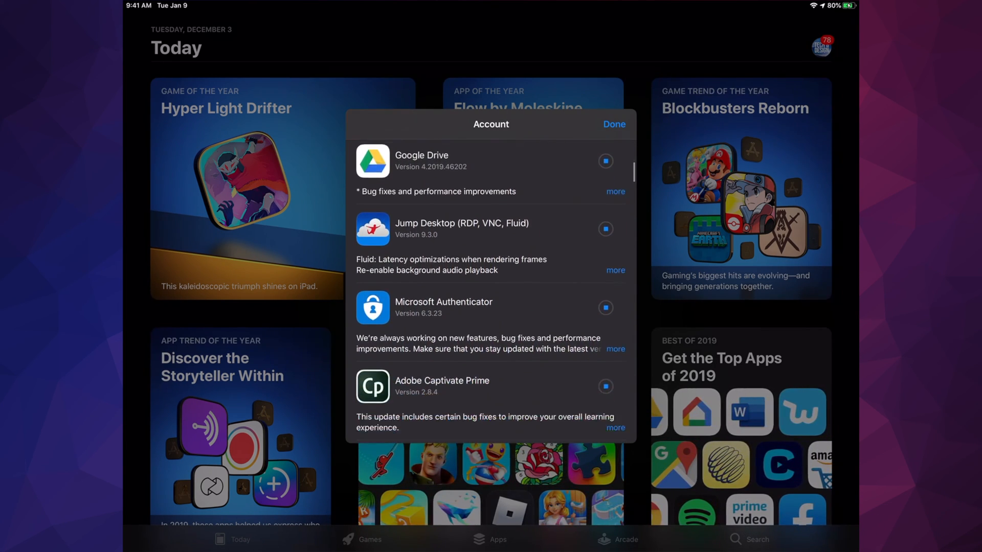